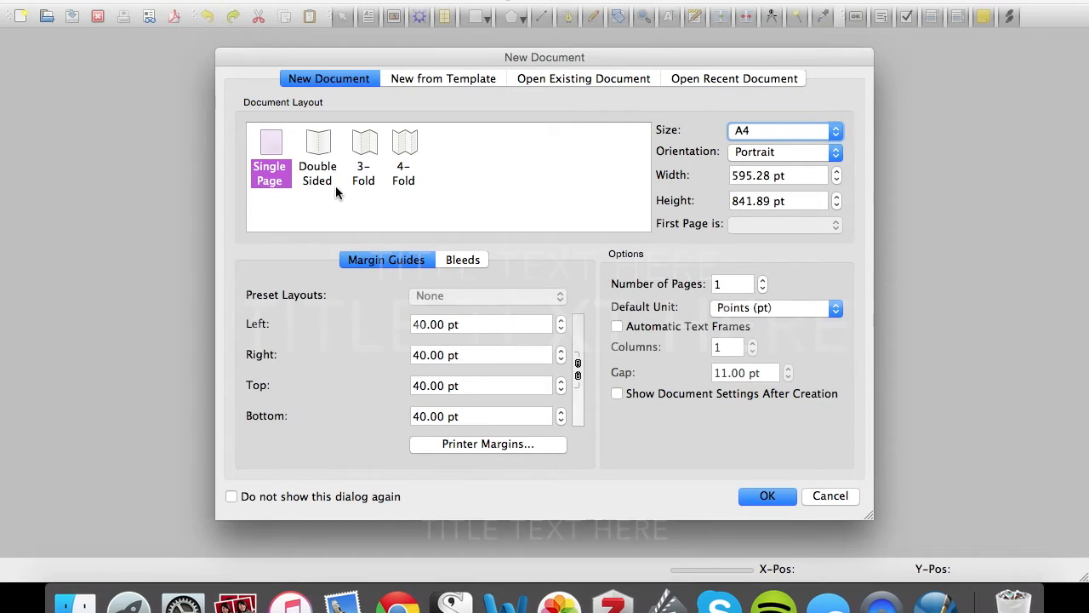
- Create a new single-page A4 portrait document after briefly trying the four-fold layout
left_click(364, 157)
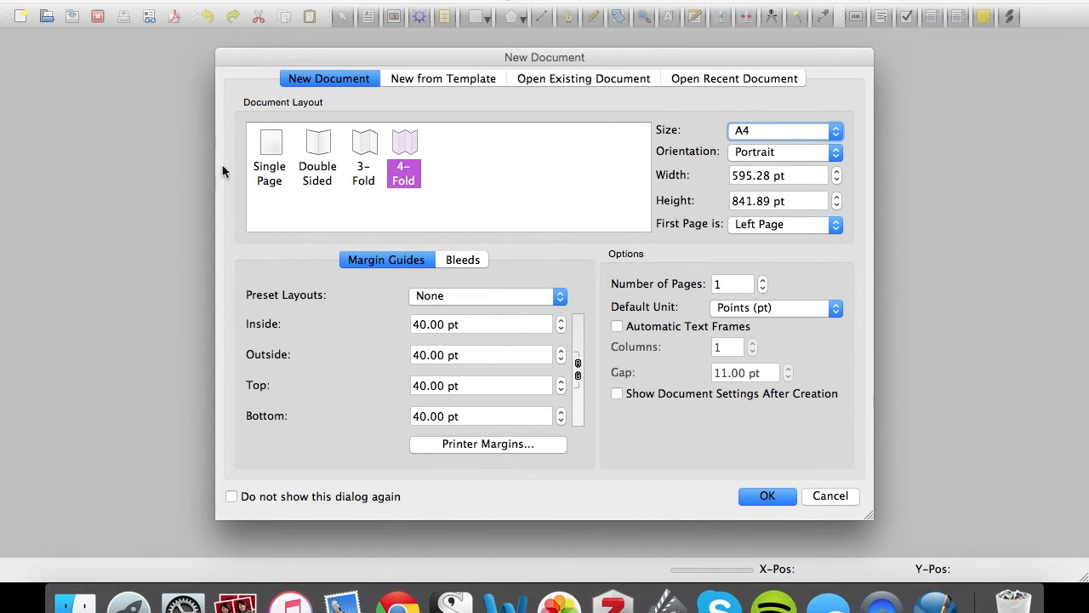
left_click(270, 143)
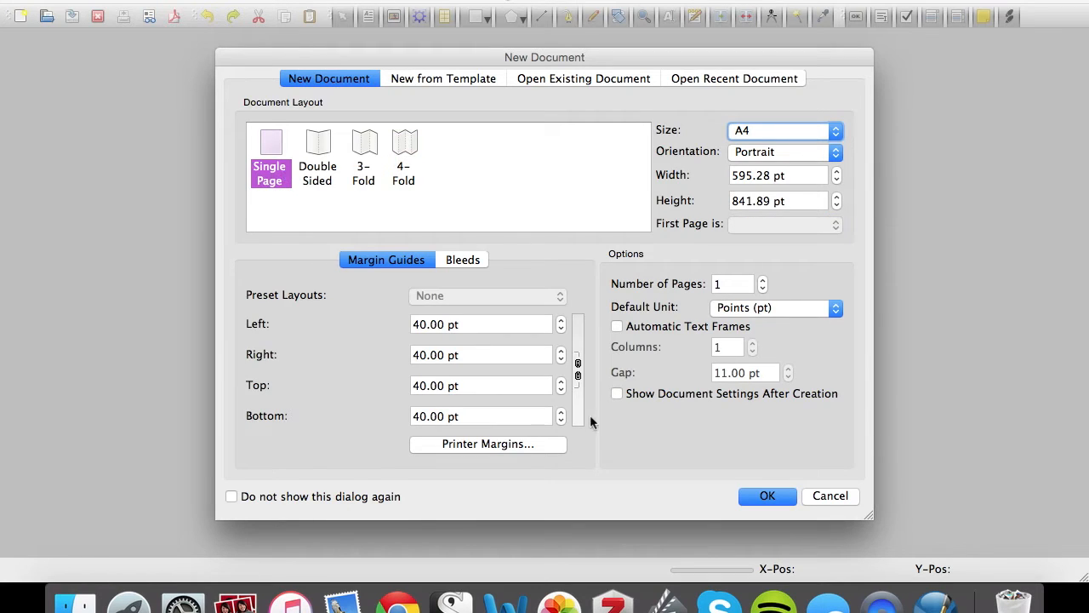
left_click(766, 496)
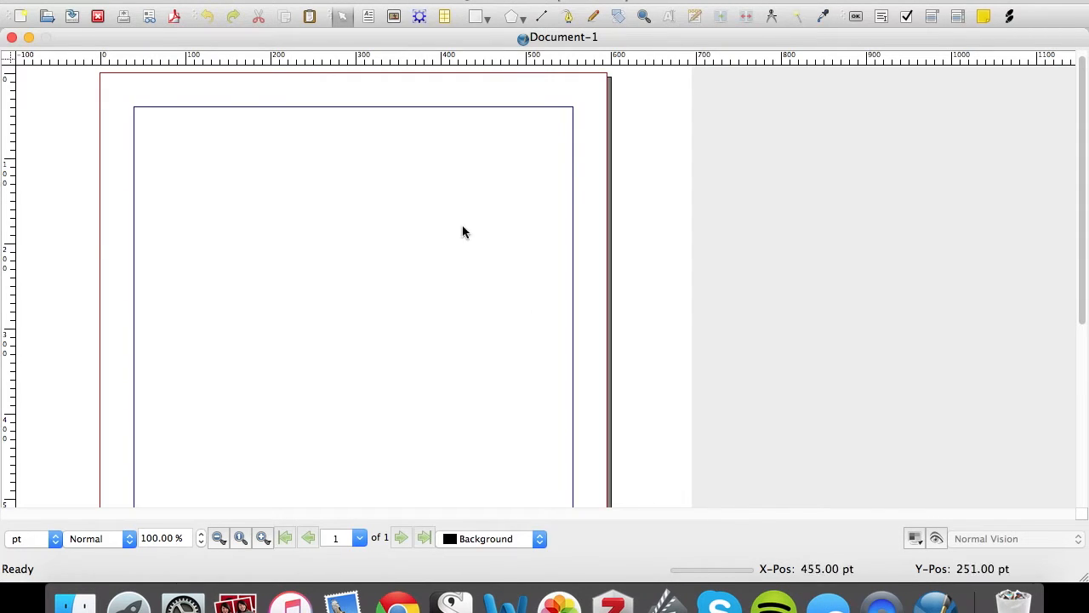
mouse_move(451, 196)
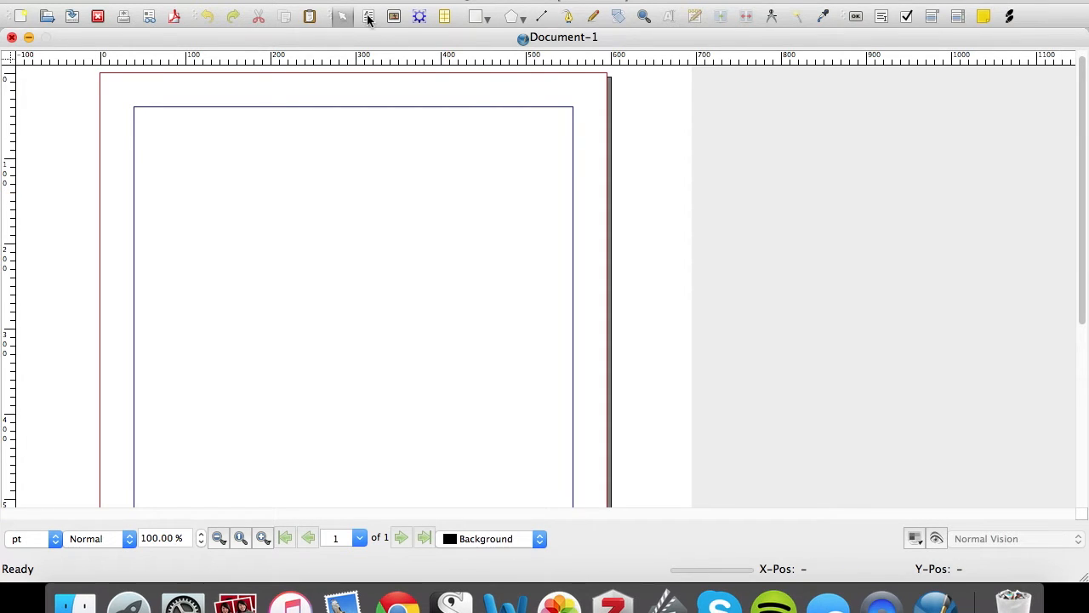
mouse_move(369, 17)
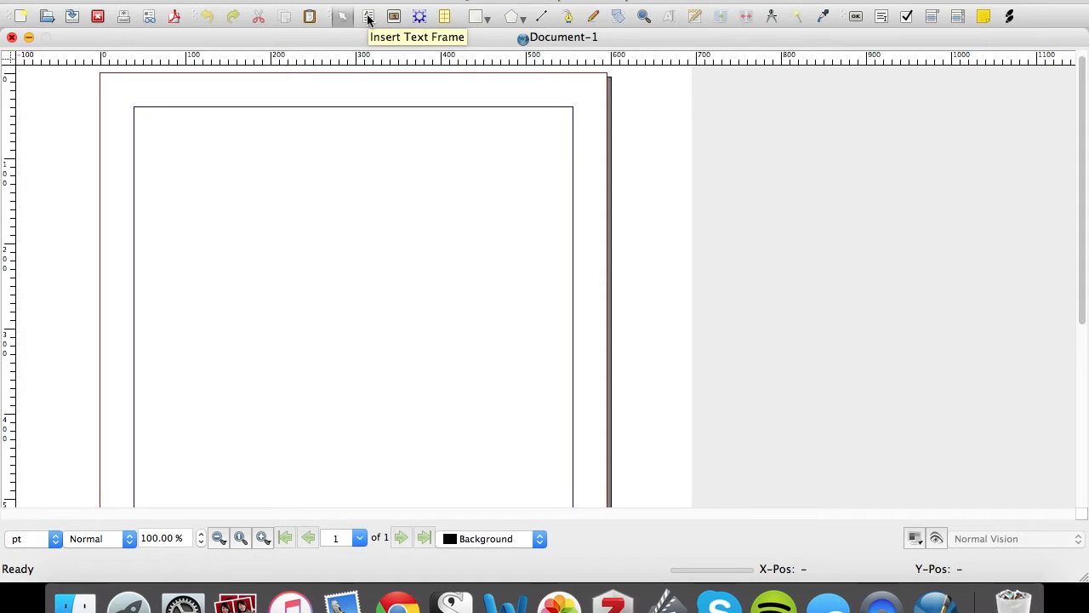
- Draw a text frame across the page margins and enter placeholder text 'KASDKLANSD'
left_click(368, 15)
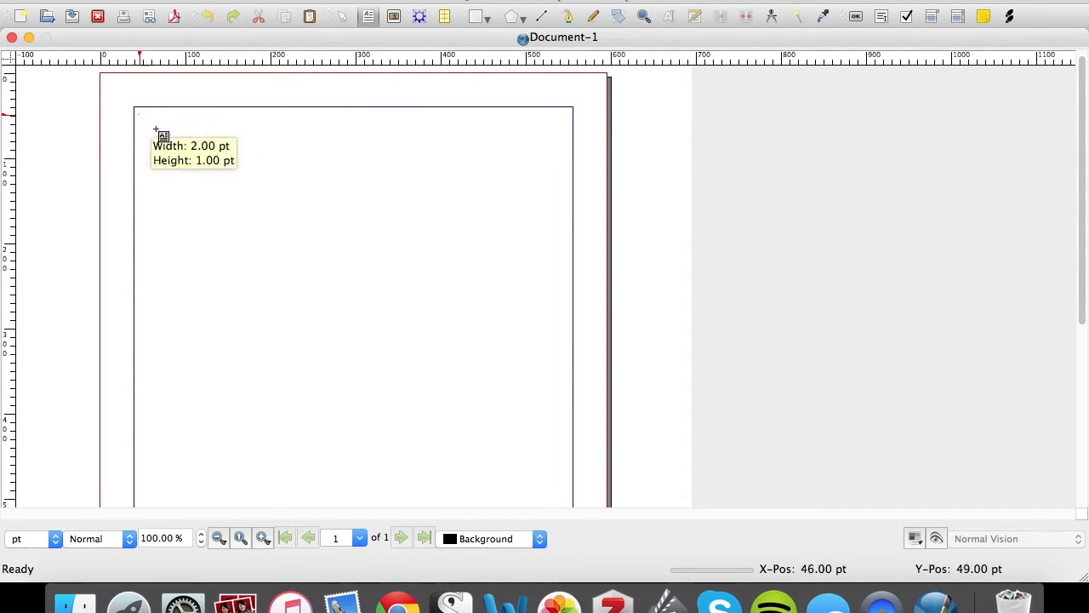
left_click_drag(154, 132, 557, 459)
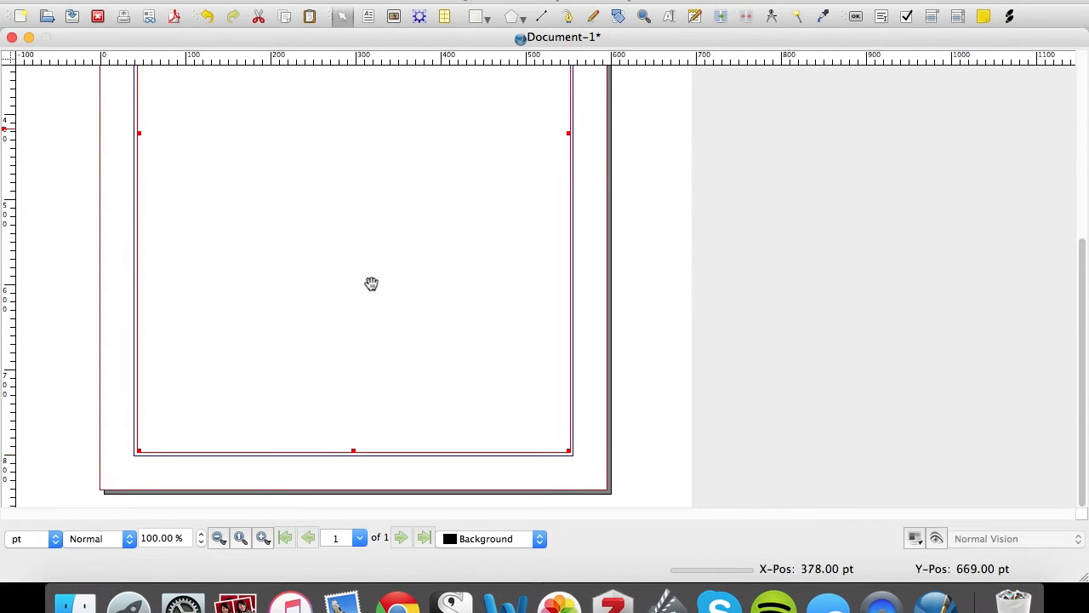
left_click_drag(371, 283, 354, 224)
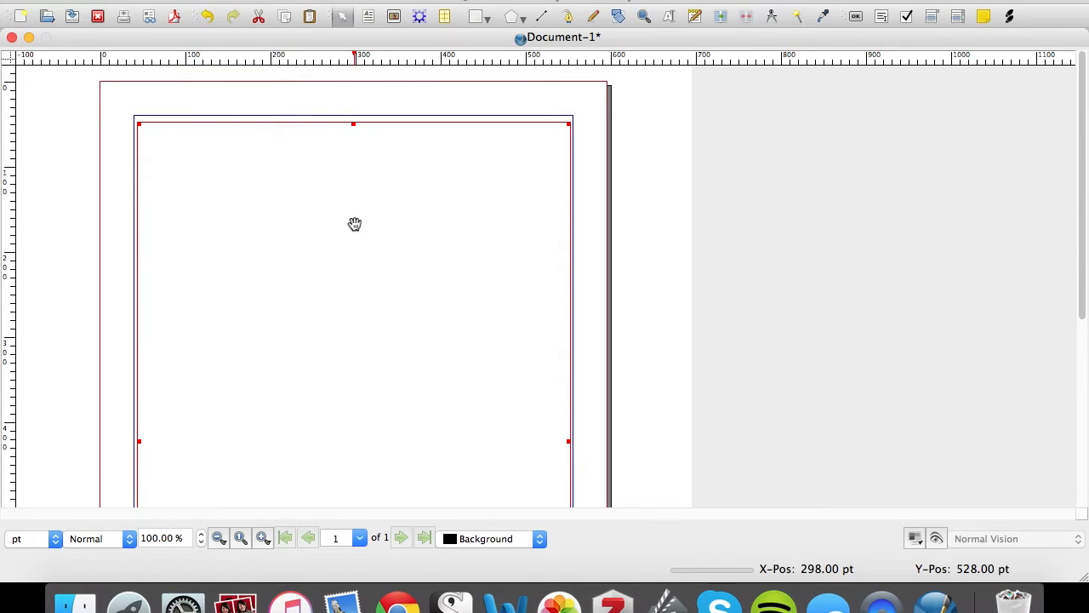
type("KASDKLANSD")
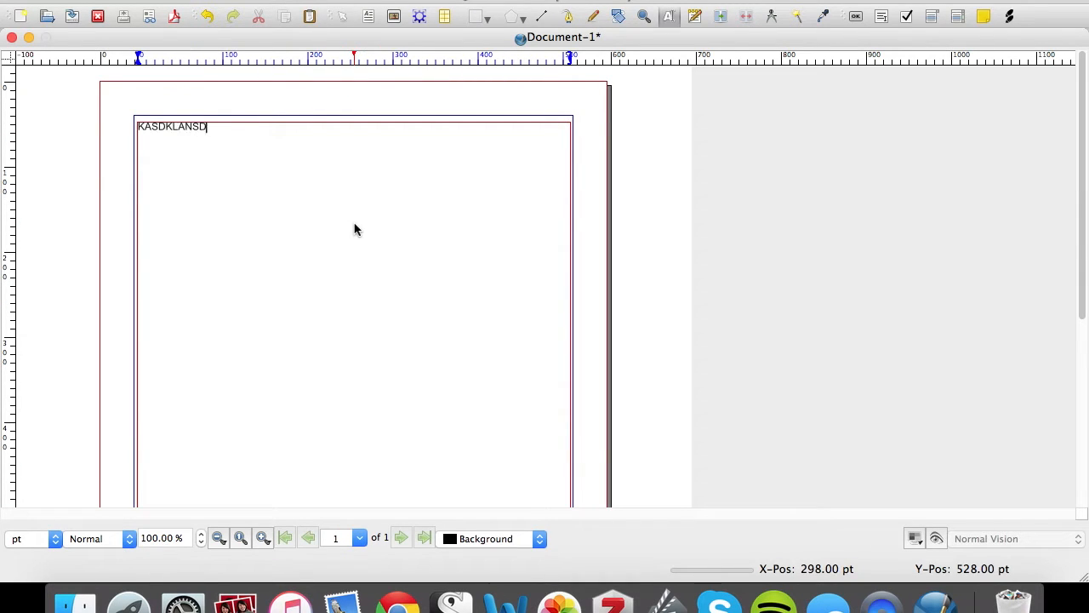
- Load the Hamlet Act 1 Scene 1.htm file into the frame via Get Text
type("NMKANAJSND")
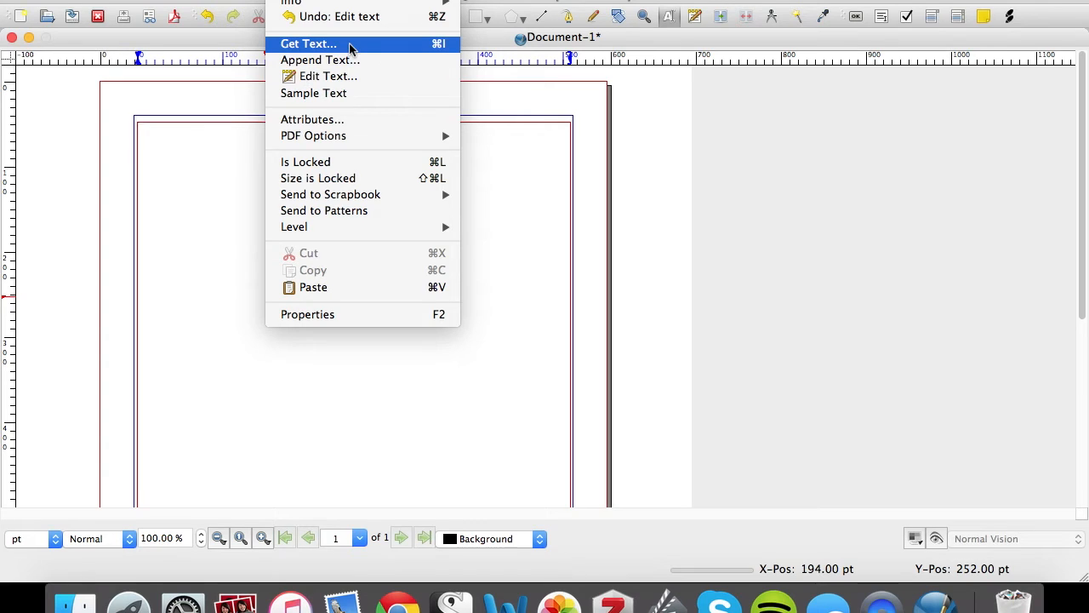
left_click(308, 43)
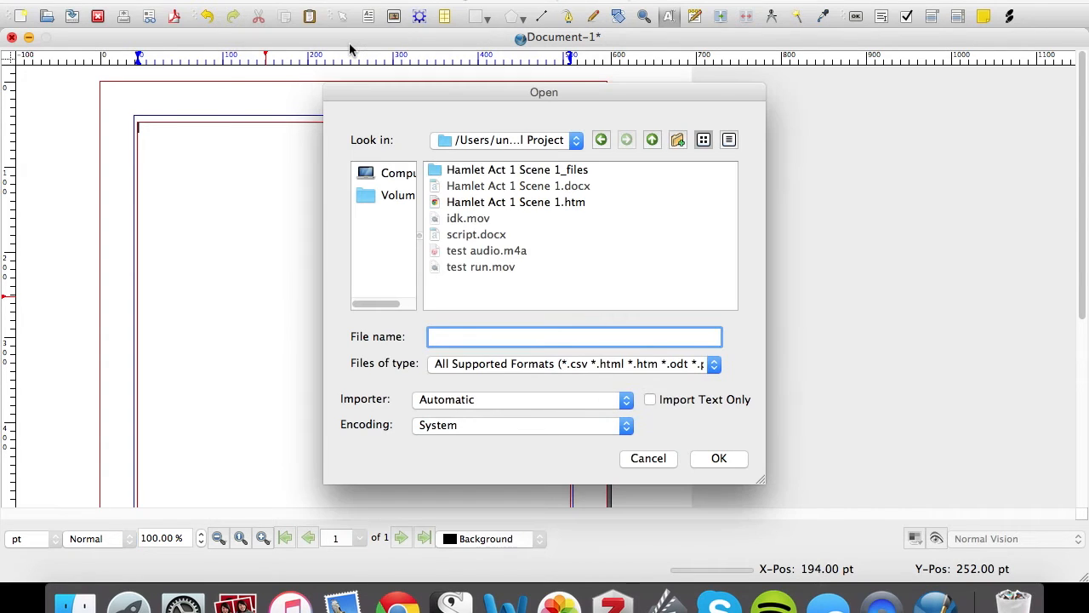
mouse_move(548, 223)
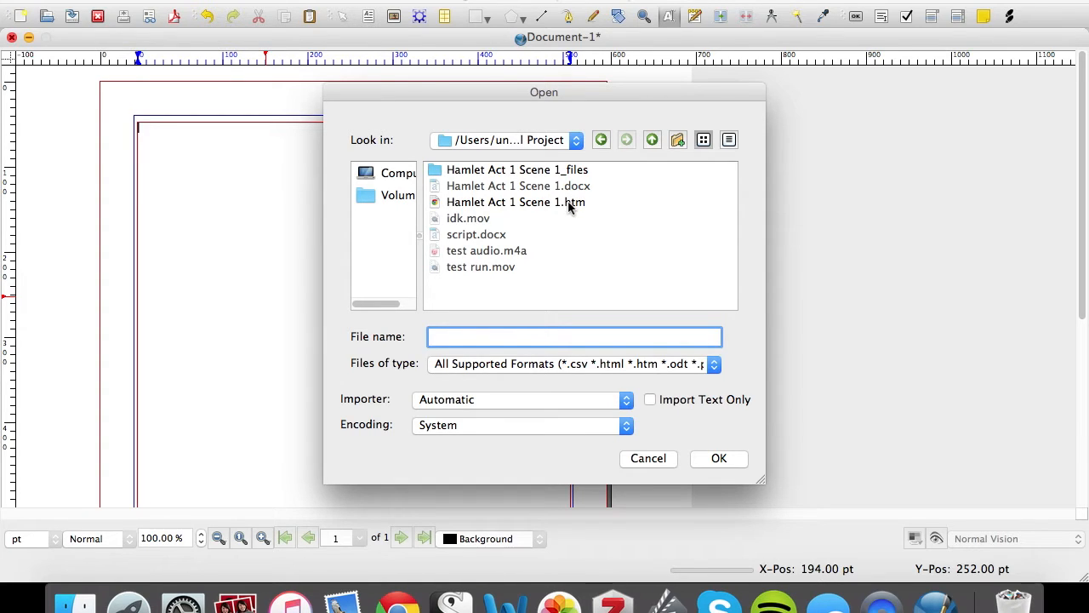
left_click(515, 201)
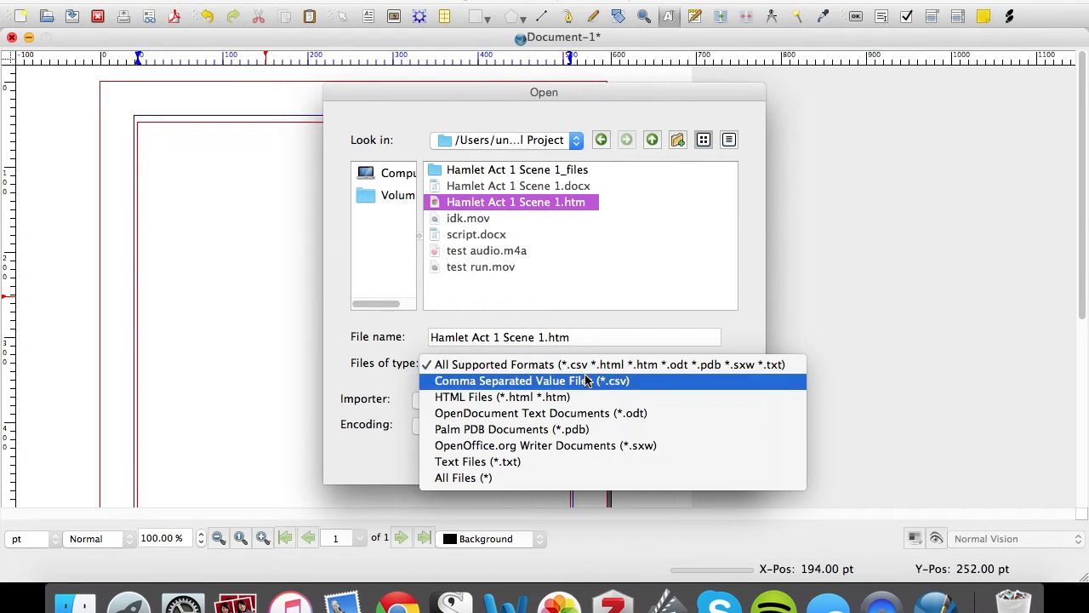
mouse_move(598, 461)
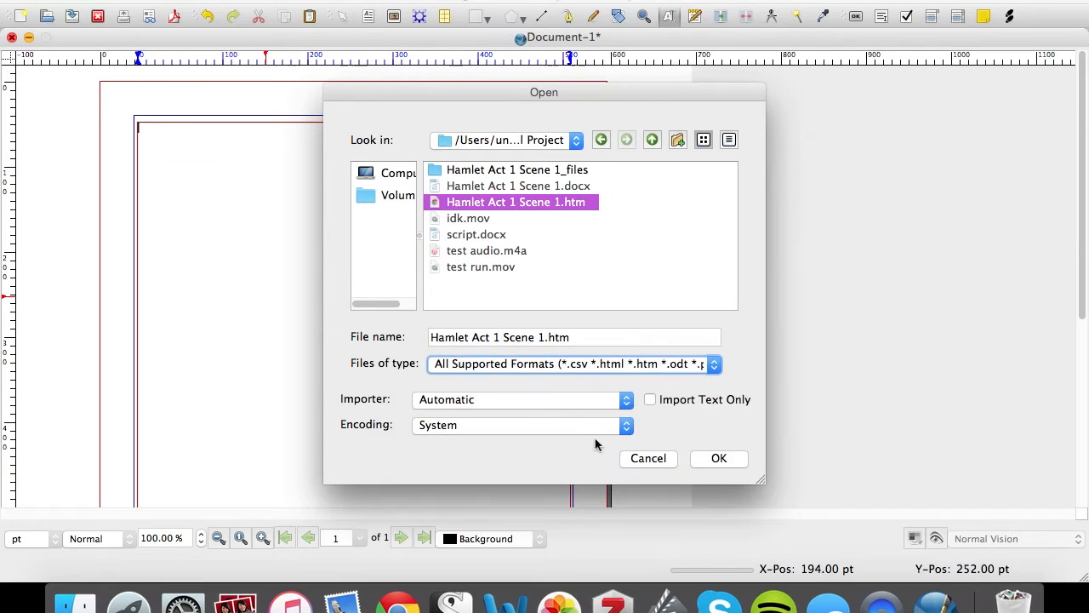
left_click(718, 458)
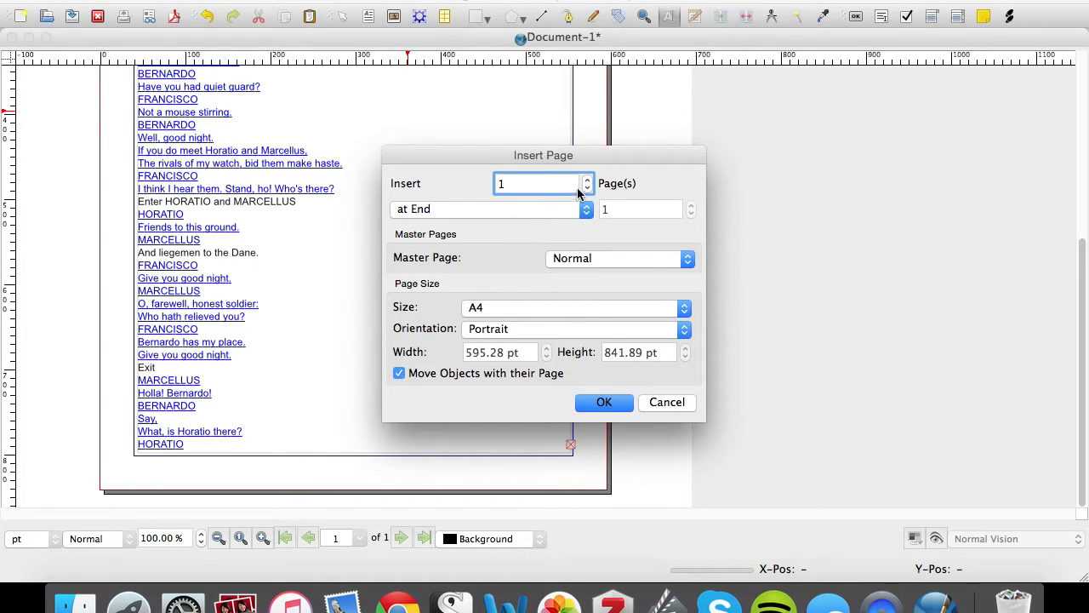
- Add one page at the end and draw a text frame on page 2
left_click(604, 402)
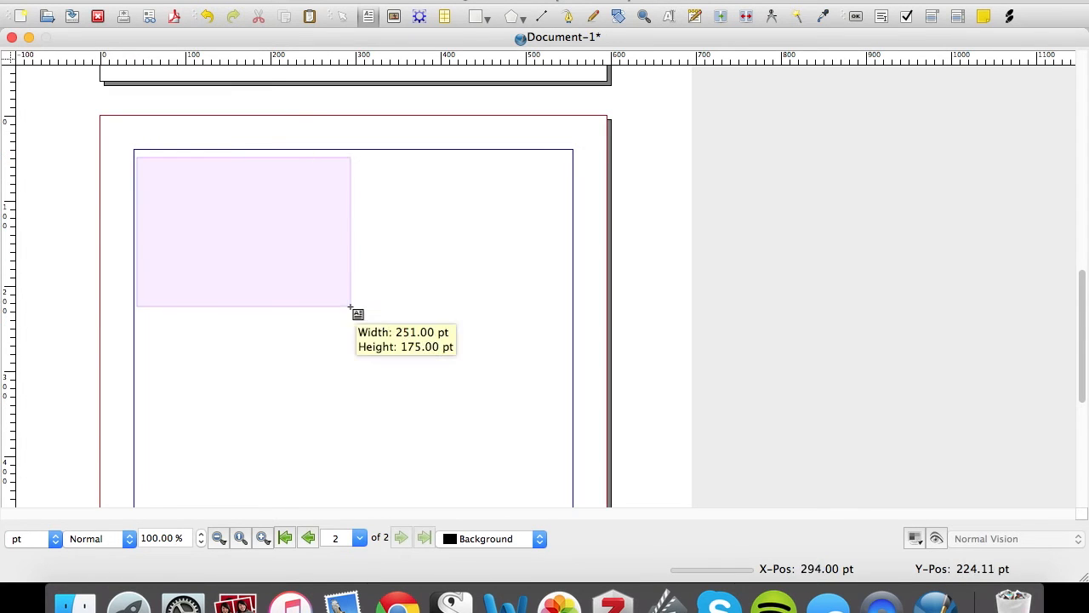
left_click_drag(349, 306, 566, 451)
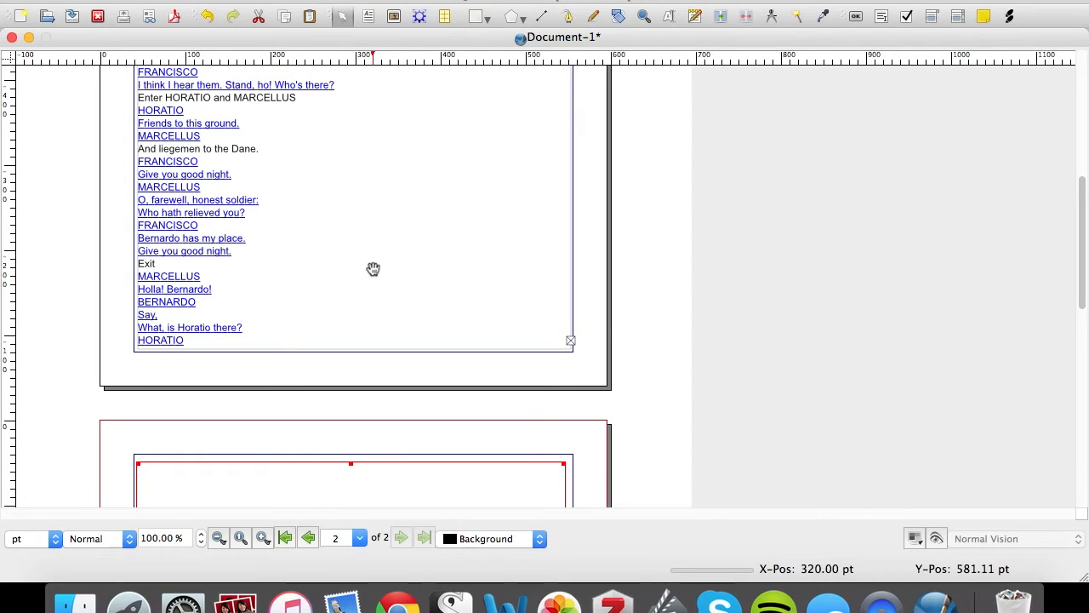
mouse_move(417, 282)
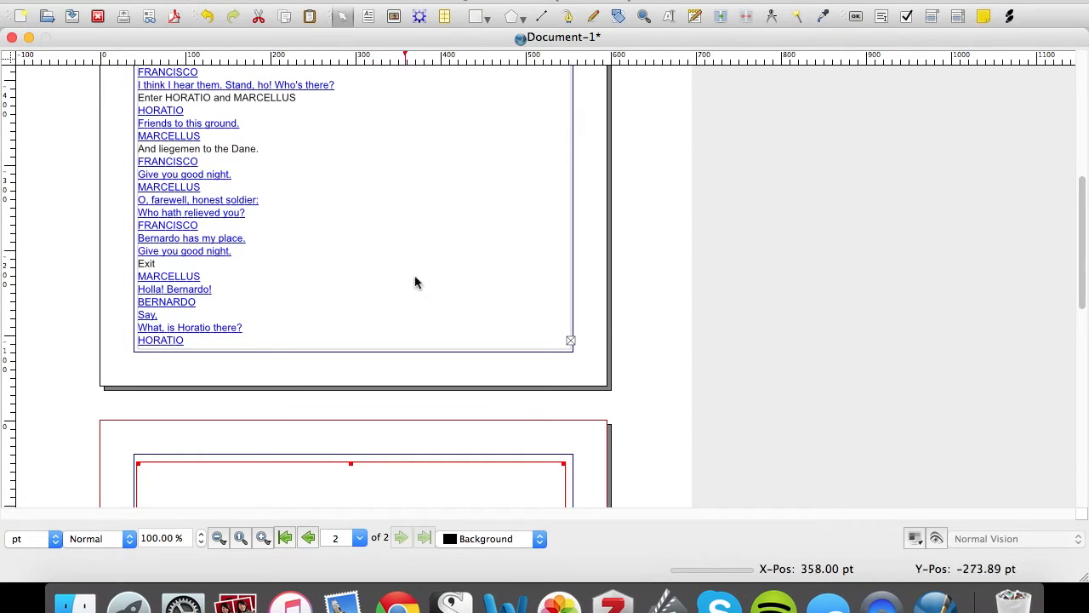
mouse_move(409, 119)
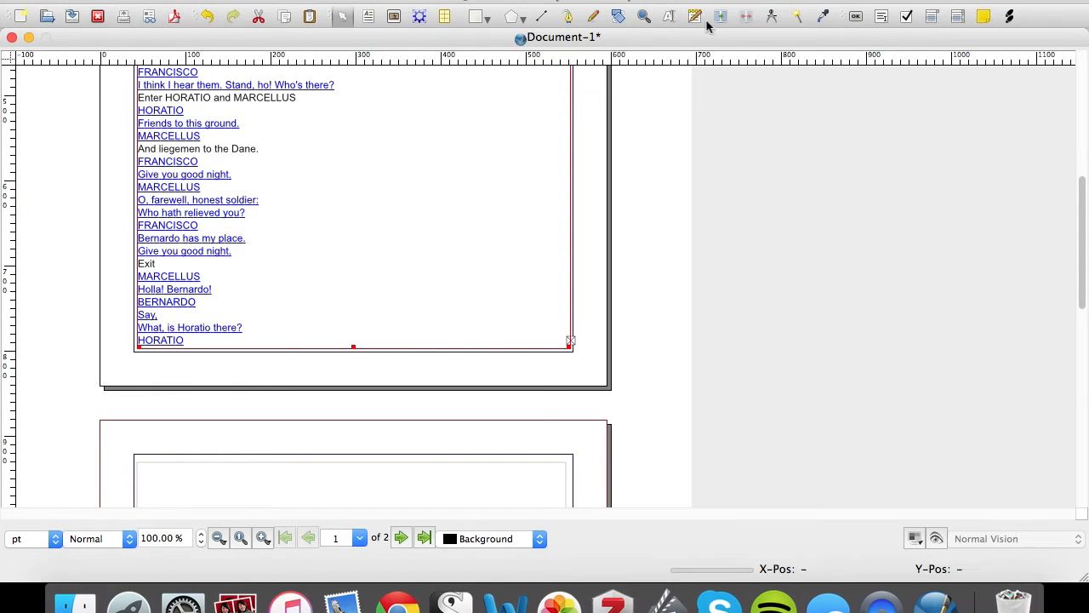
mouse_move(720, 15)
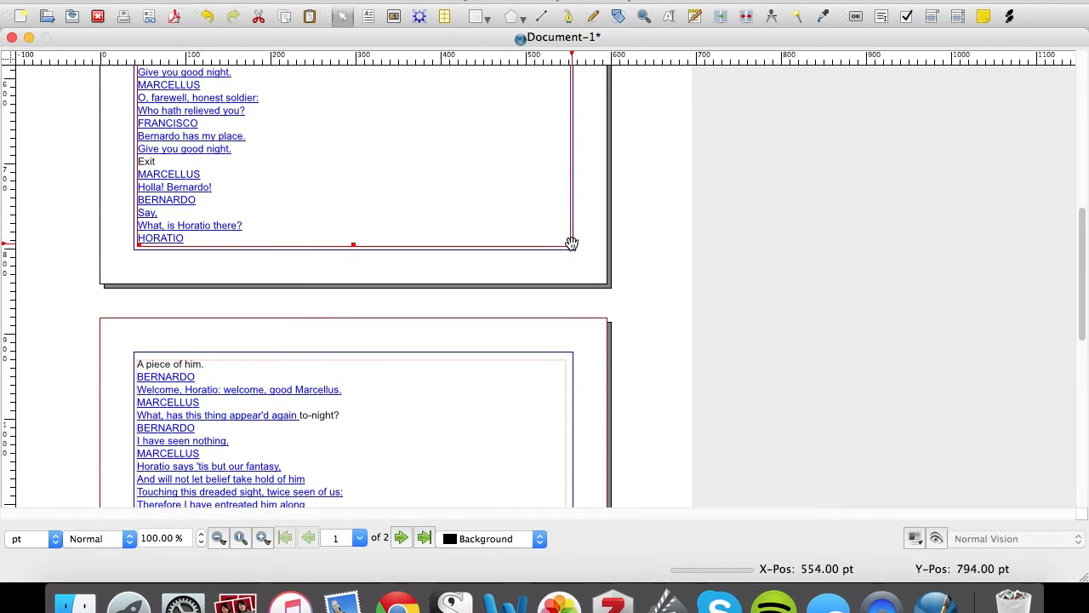
- Adjust the first page's text frame size so the script flows to page 2
left_click_drag(571, 245, 561, 228)
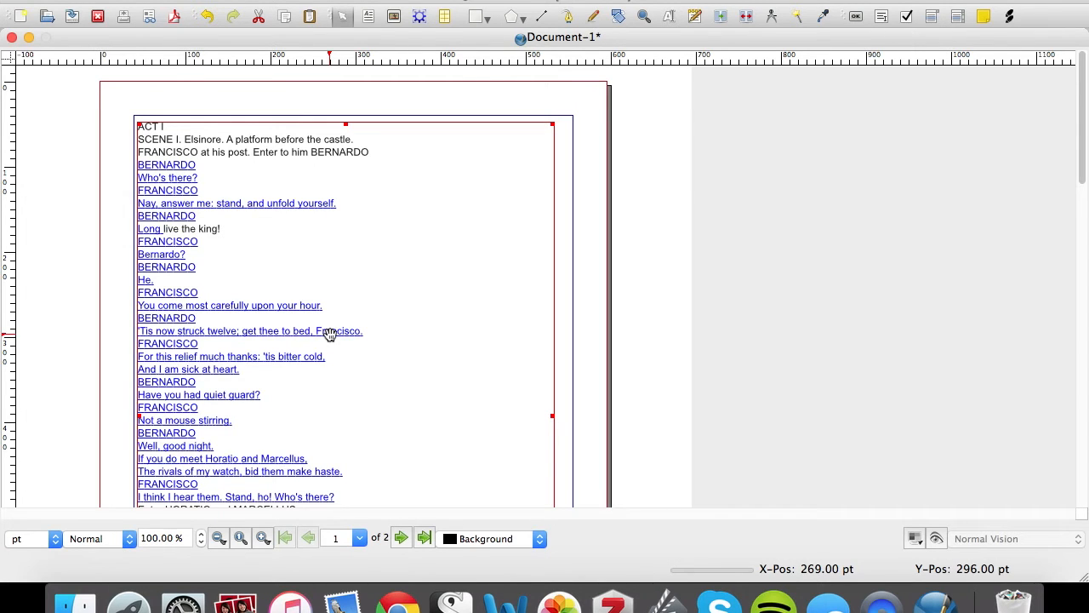
mouse_move(343, 232)
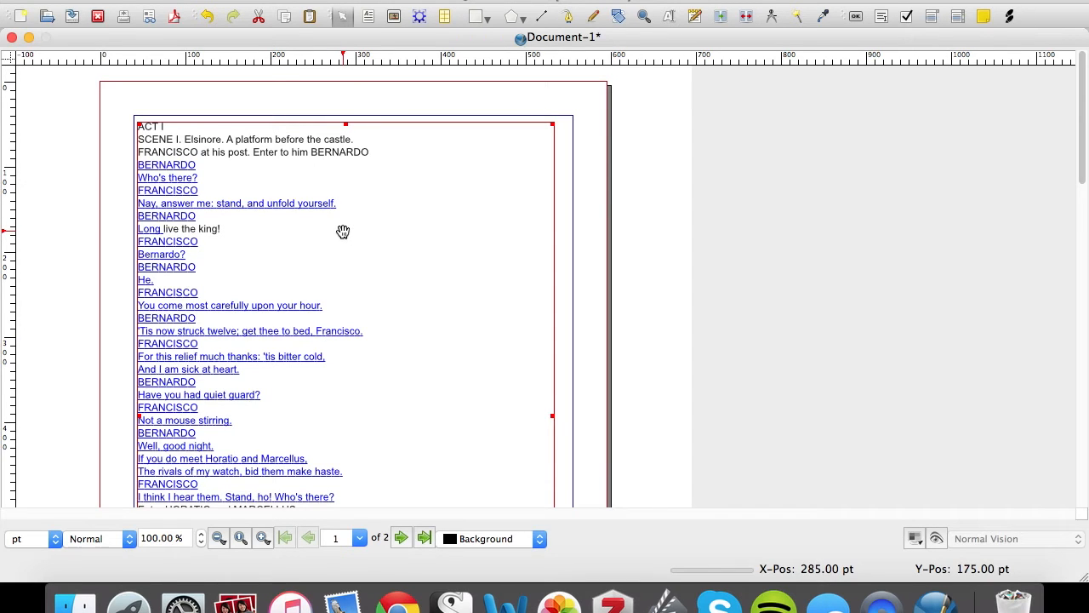
- Restyle the Hamlet script in the Story Editor and update the frame with the edits
right_click(341, 230)
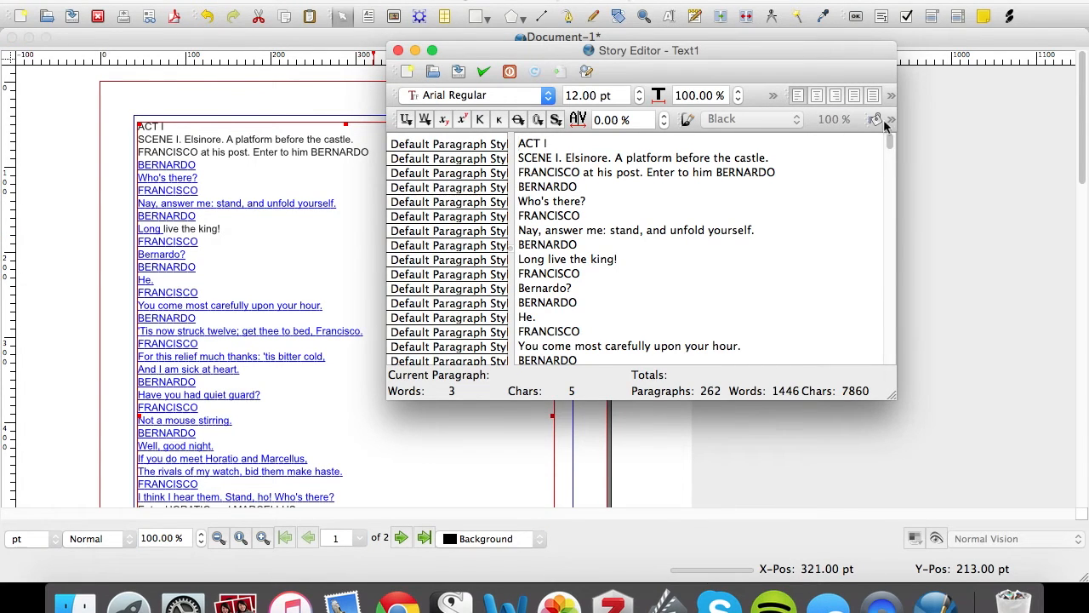
scroll("down", 3)
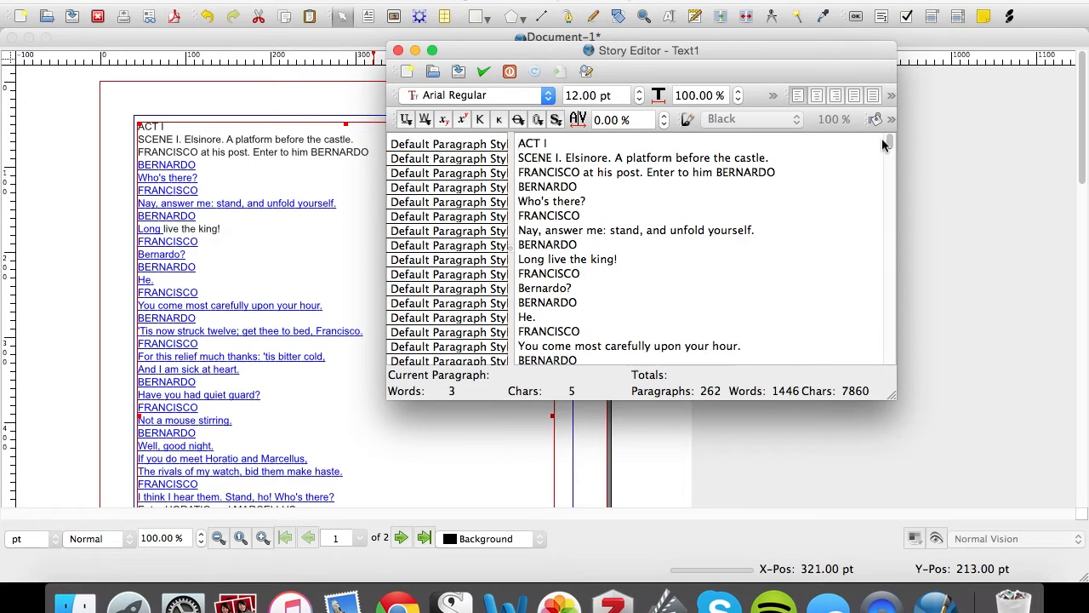
mouse_move(598, 223)
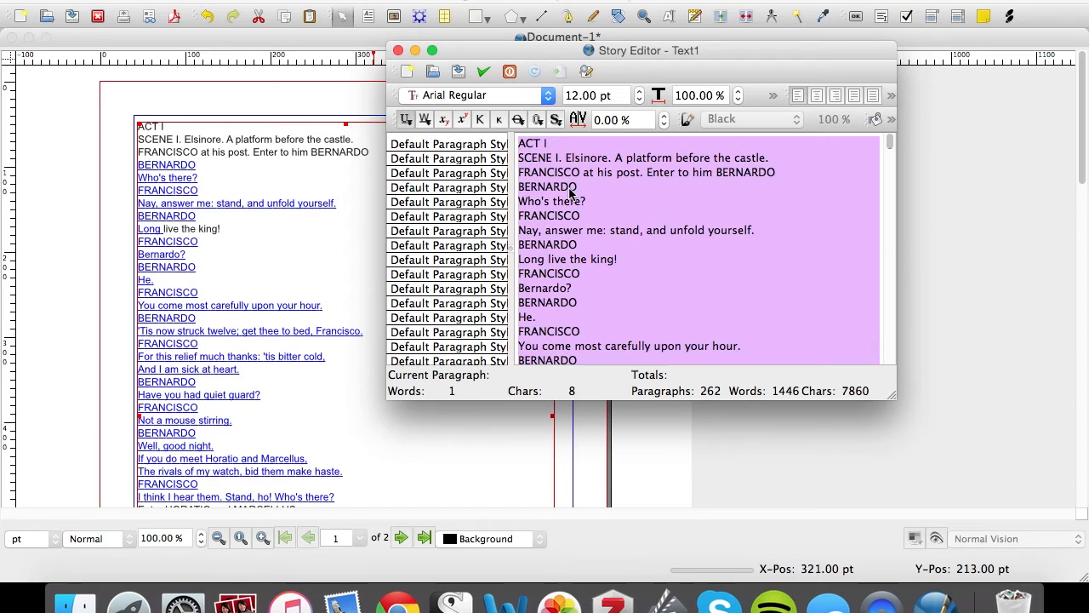
mouse_move(534, 98)
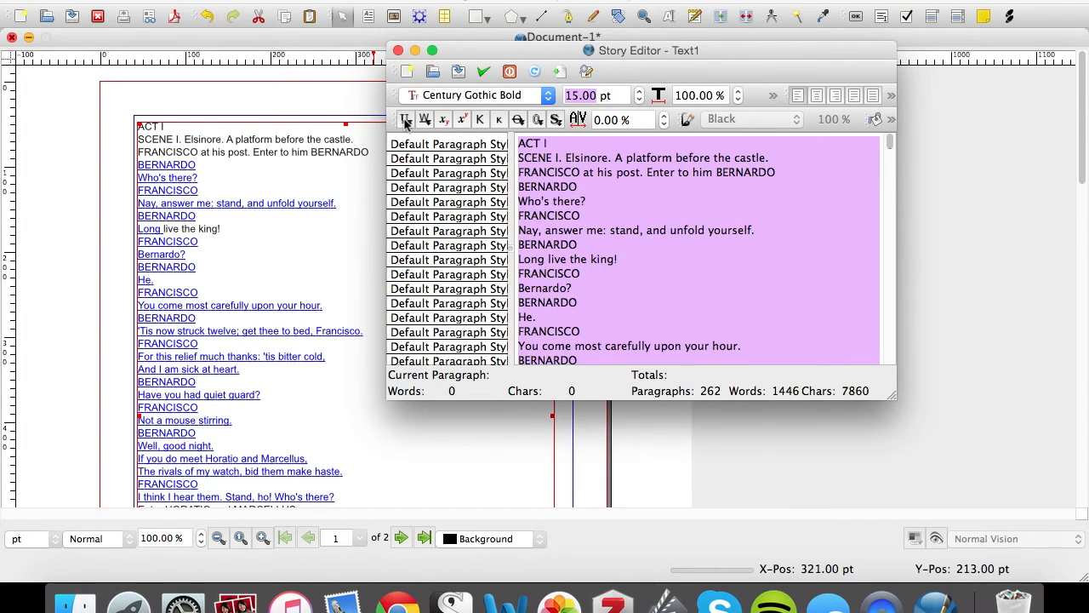
left_click(406, 119)
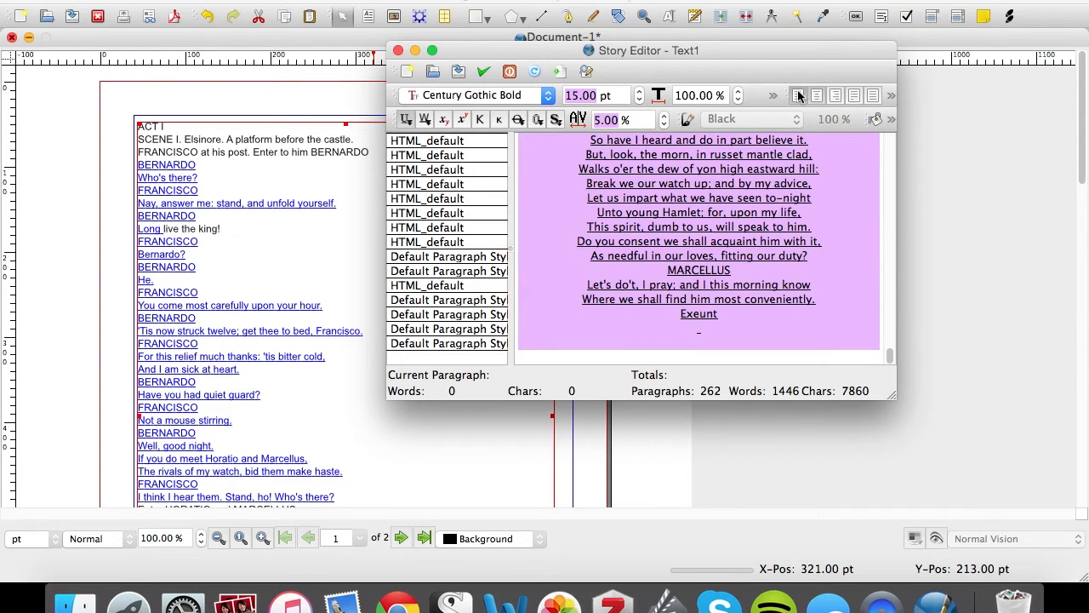
left_click(816, 95)
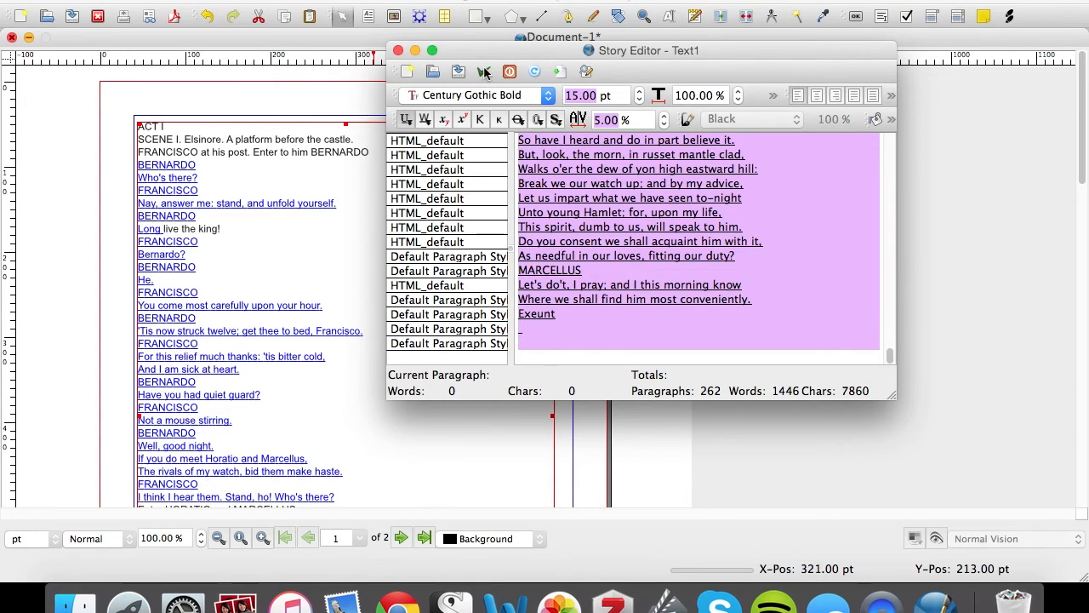
left_click(397, 50)
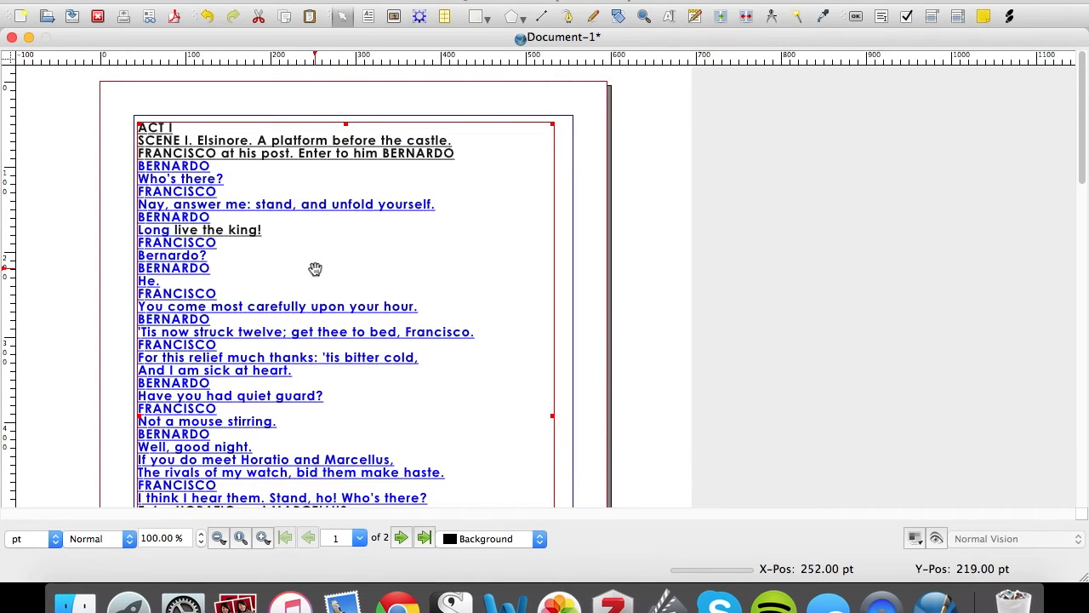
mouse_move(392, 263)
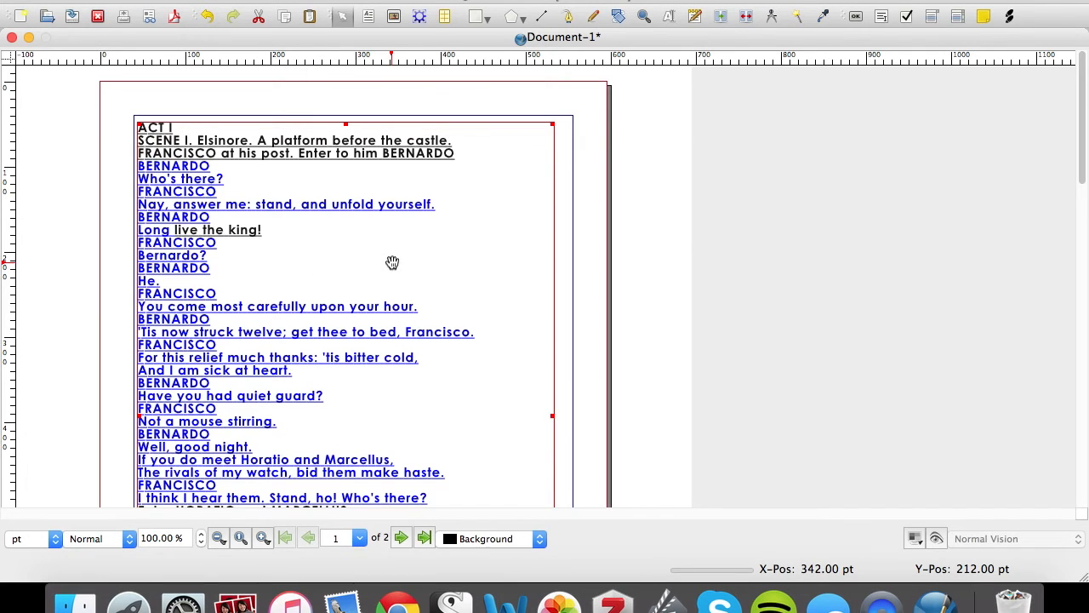
scroll("down", 3)
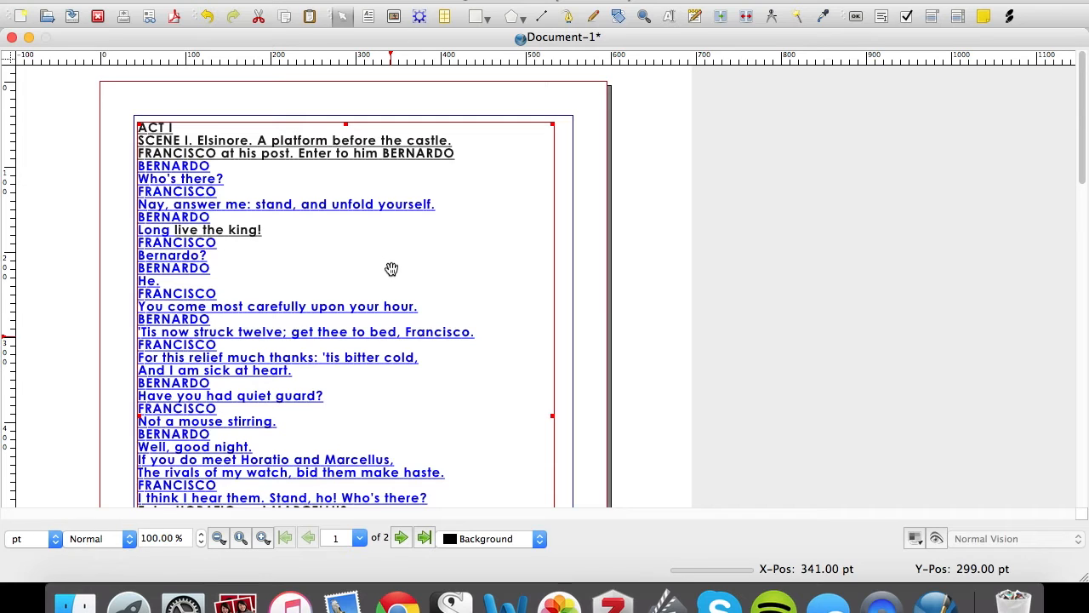
mouse_move(346, 269)
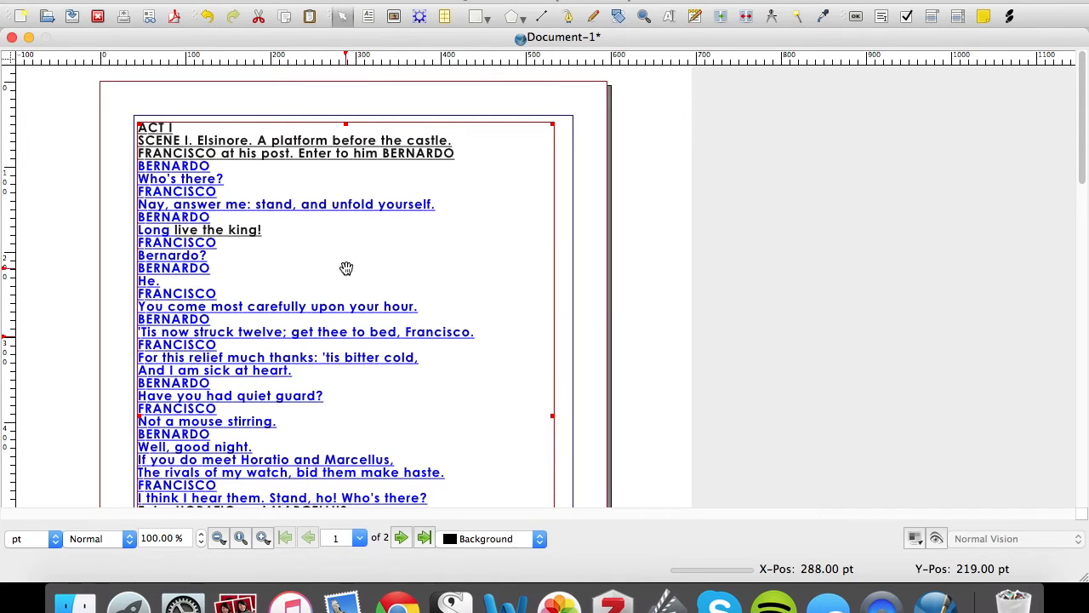
- Review the available paragraph styles in the Story Editor, close it, and launch the style manager
right_click(346, 268)
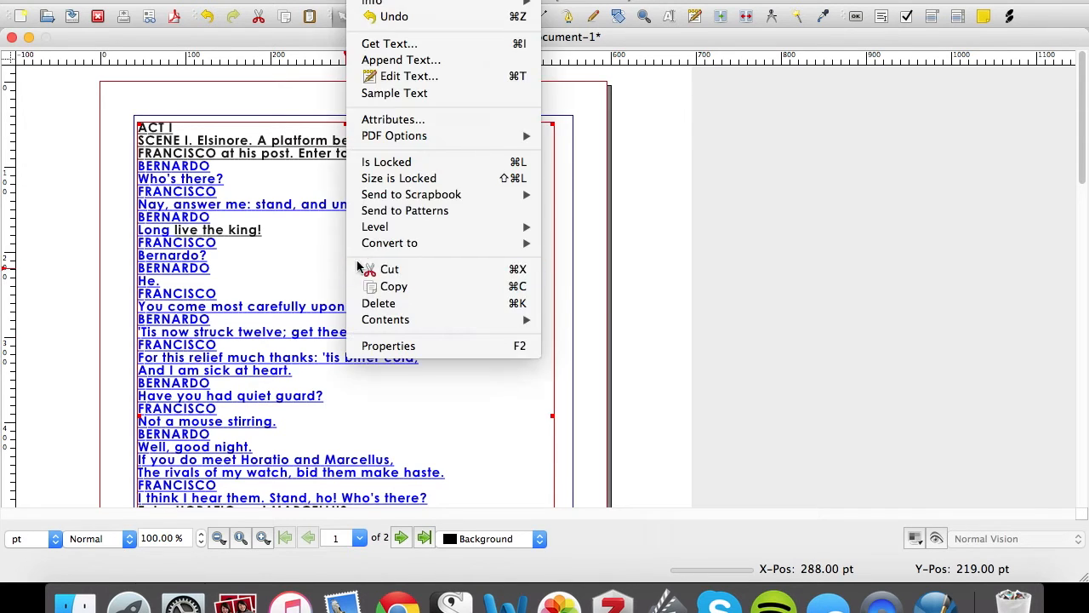
mouse_move(403, 76)
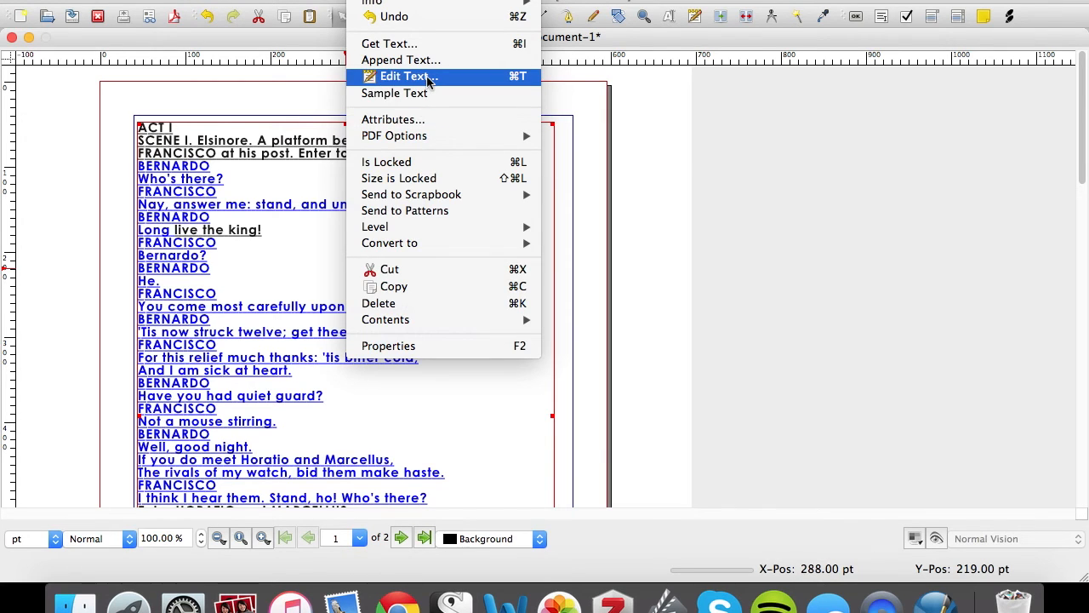
left_click(401, 76)
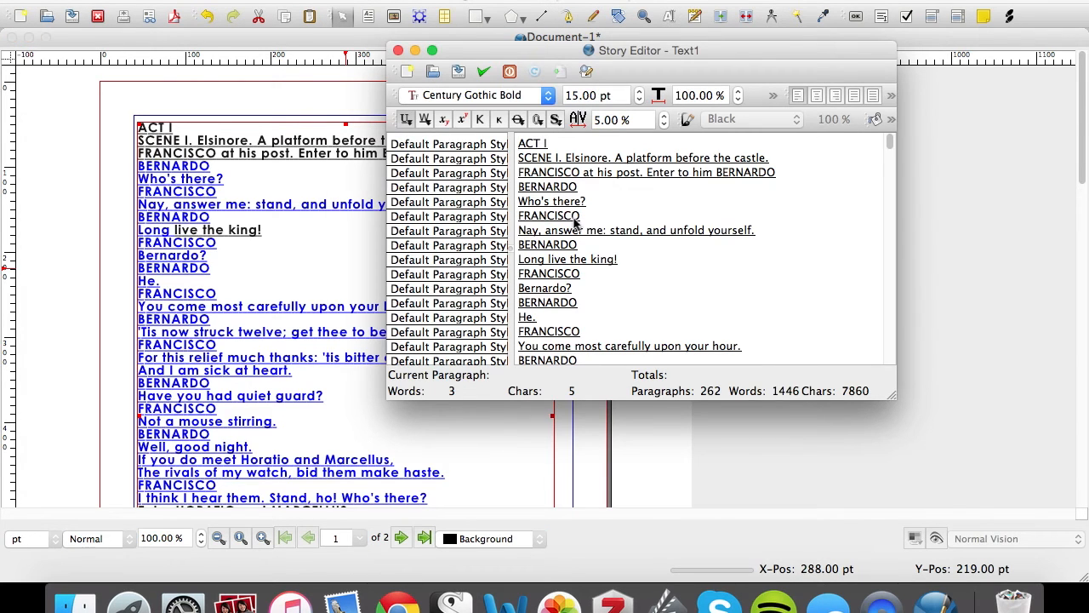
mouse_move(598, 266)
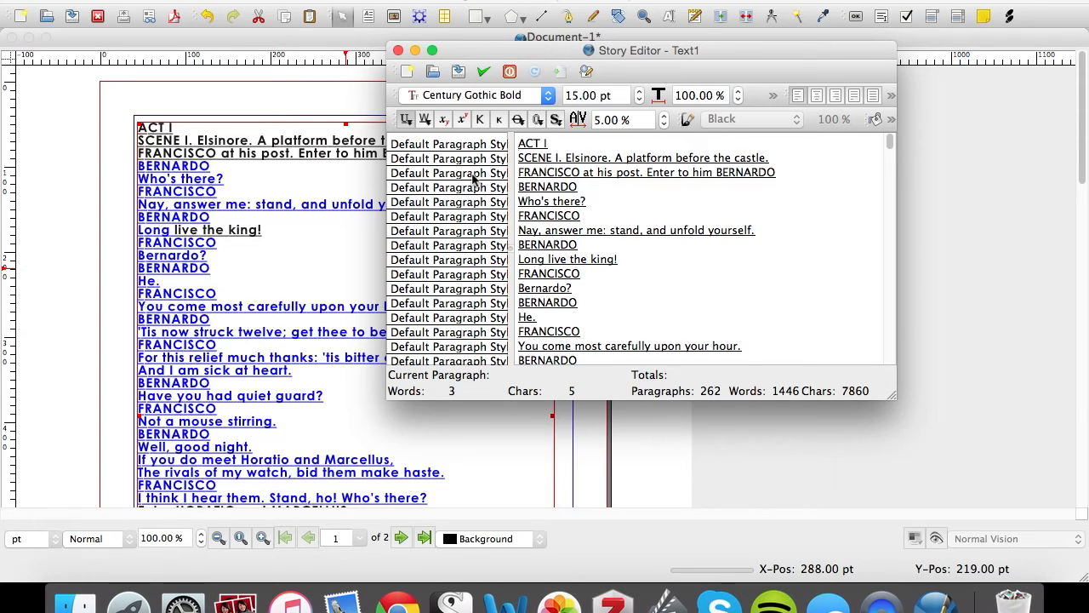
left_click(447, 172)
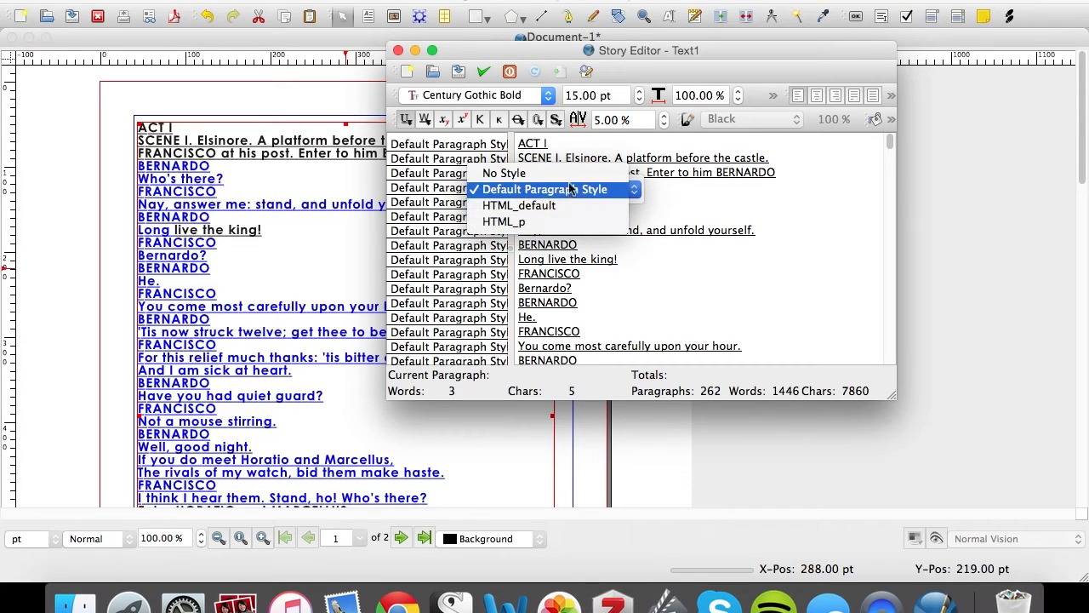
mouse_move(595, 268)
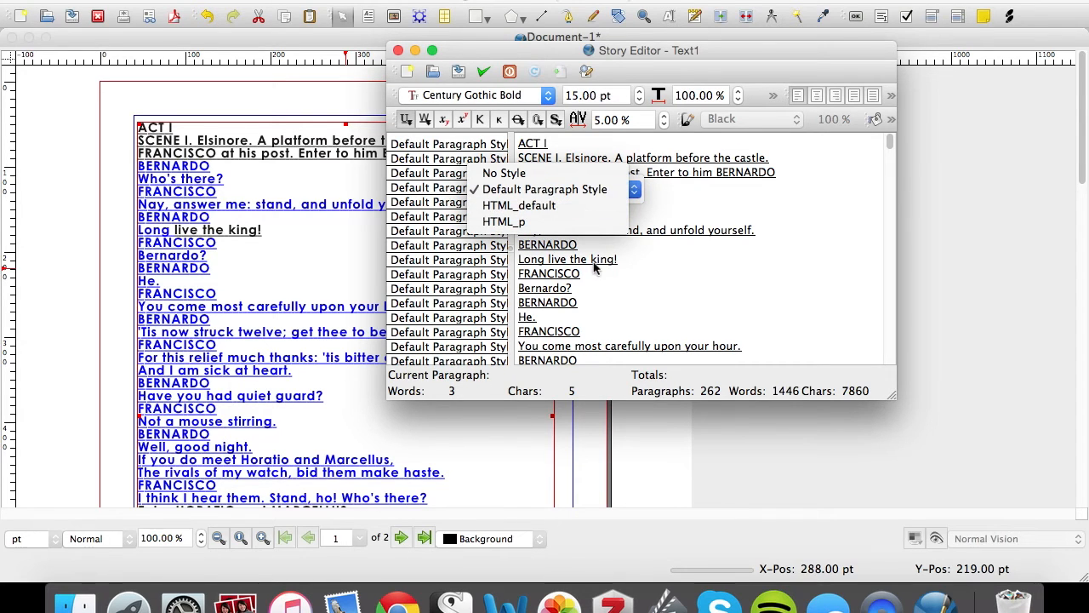
left_click(544, 188)
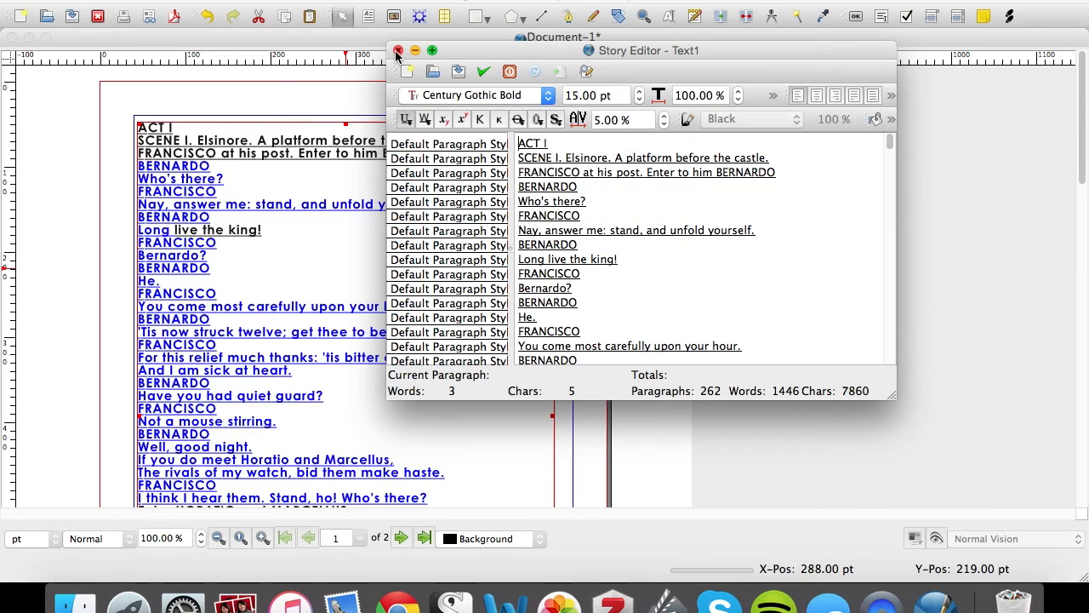
left_click(395, 50)
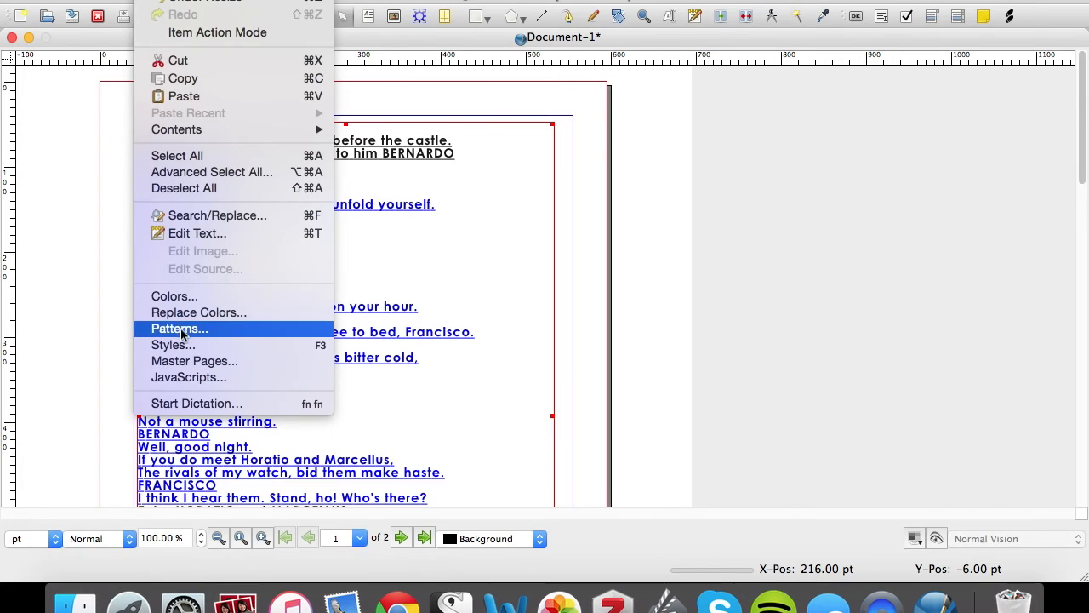
mouse_move(173, 345)
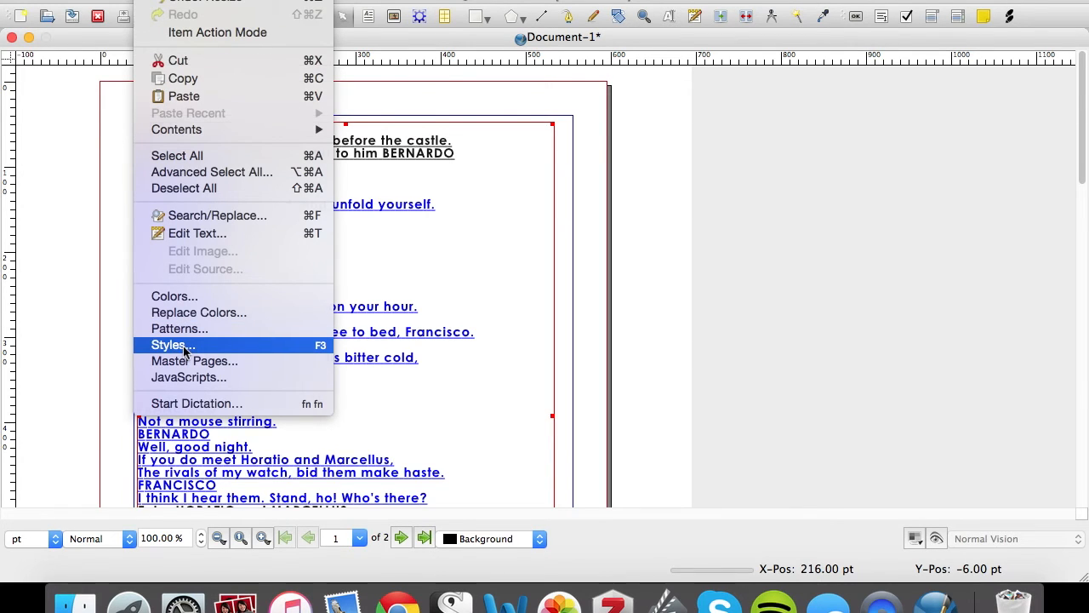
left_click(173, 345)
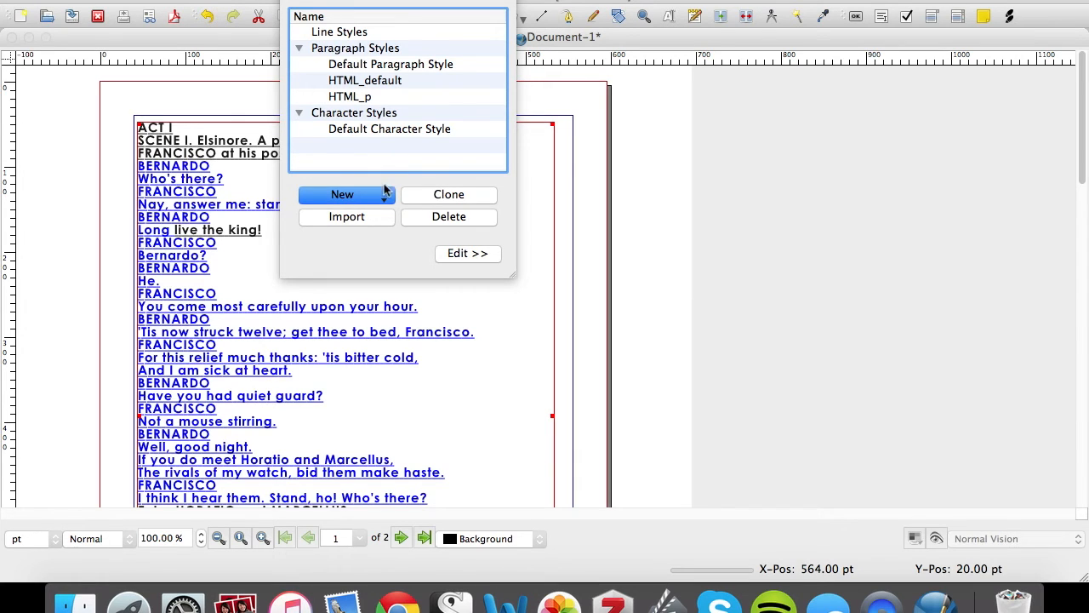
- Create a new paragraph style in the Style Manager
left_click(342, 194)
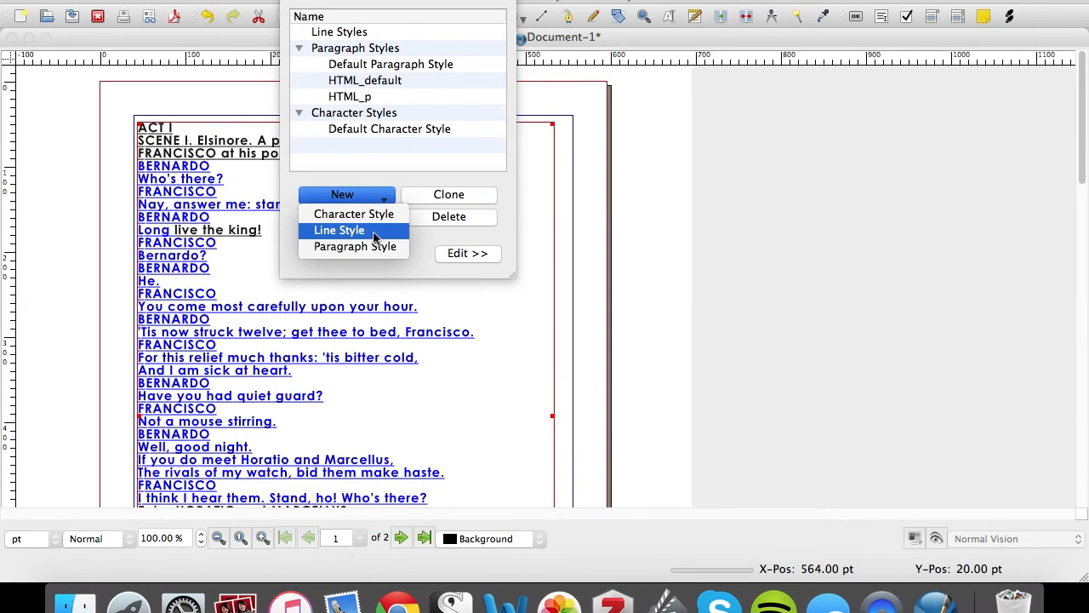
mouse_move(355, 246)
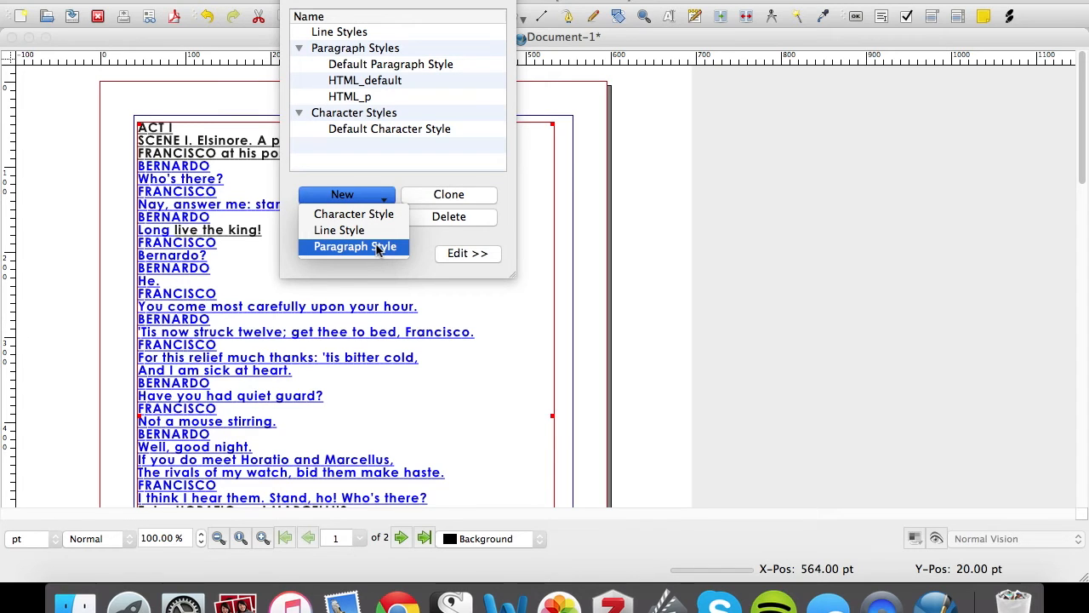
left_click(354, 245)
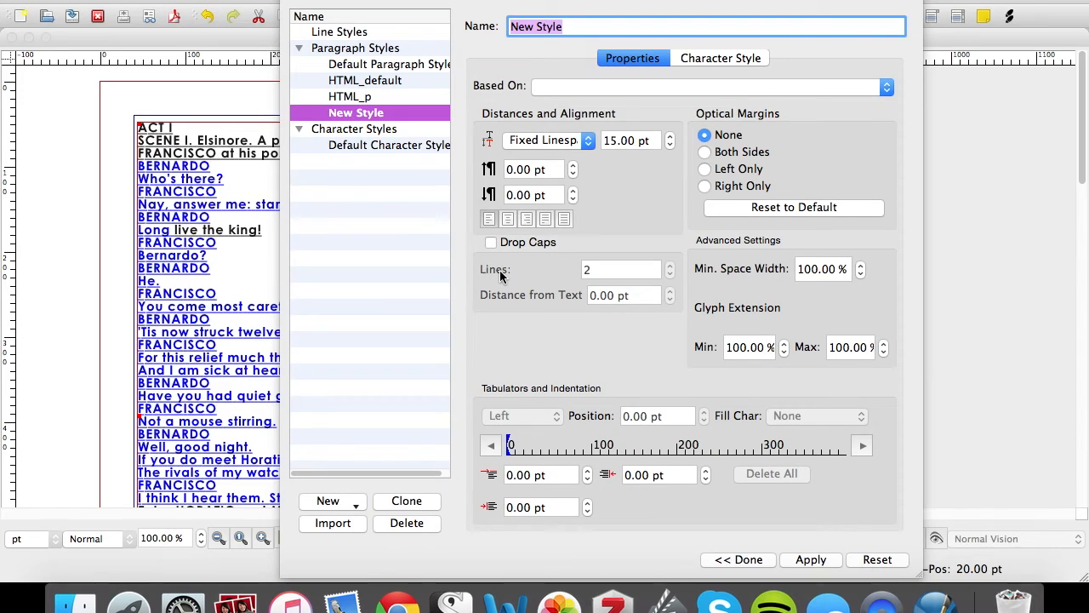
mouse_move(502, 271)
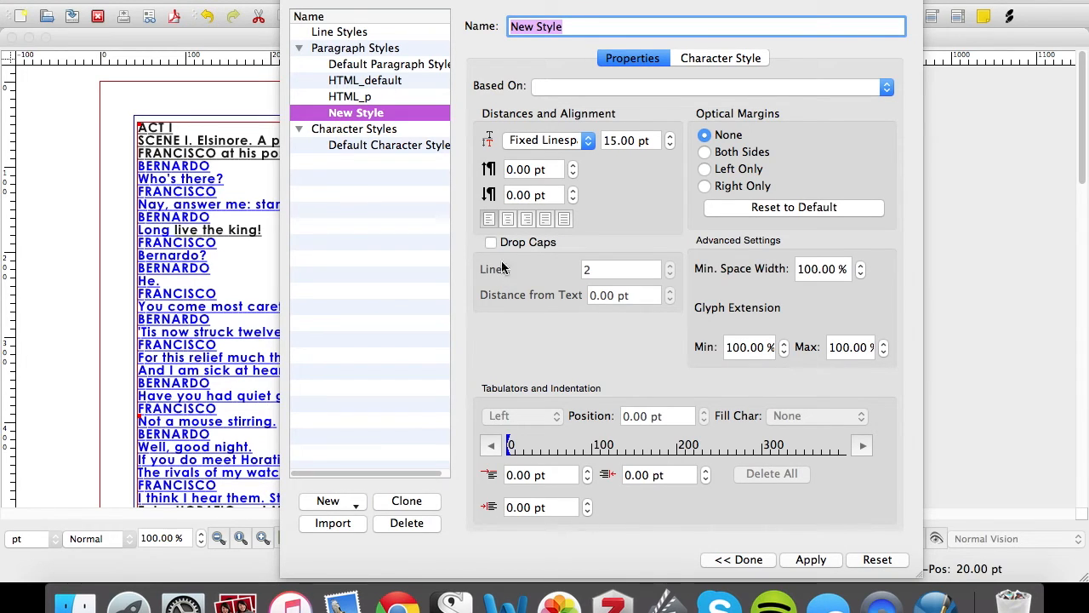
mouse_move(633, 38)
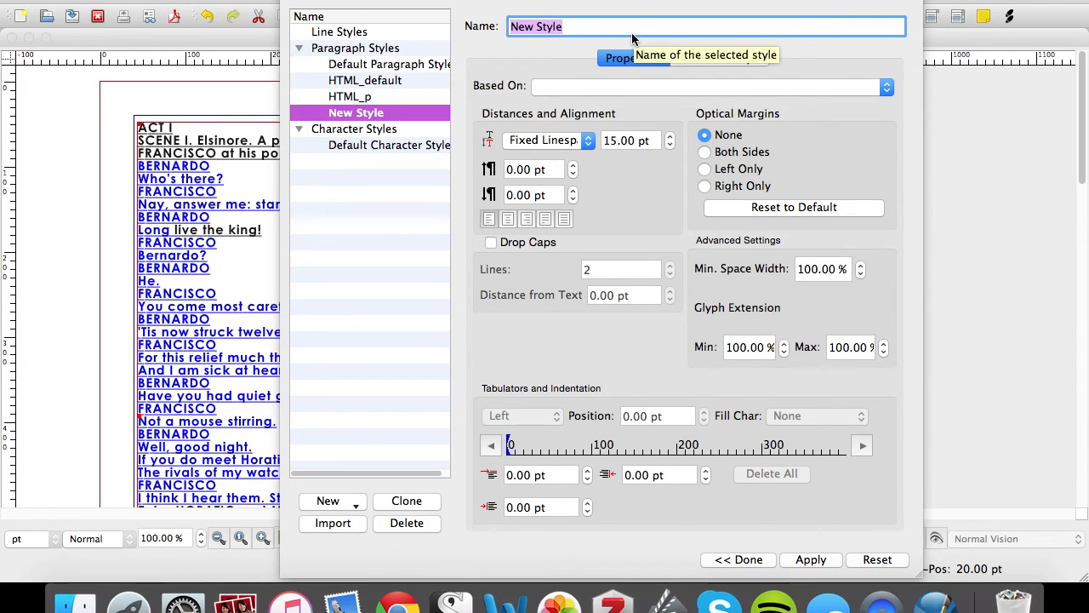
- Name the style CHARACTER and set it to blue Century at a larger size
type("CHARACT")
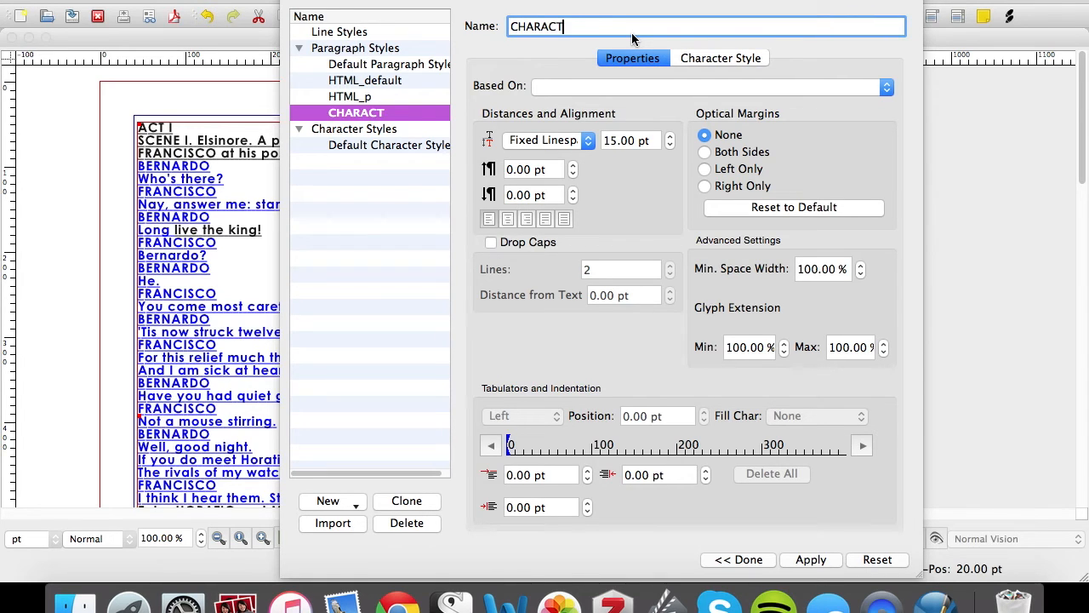
type("ER")
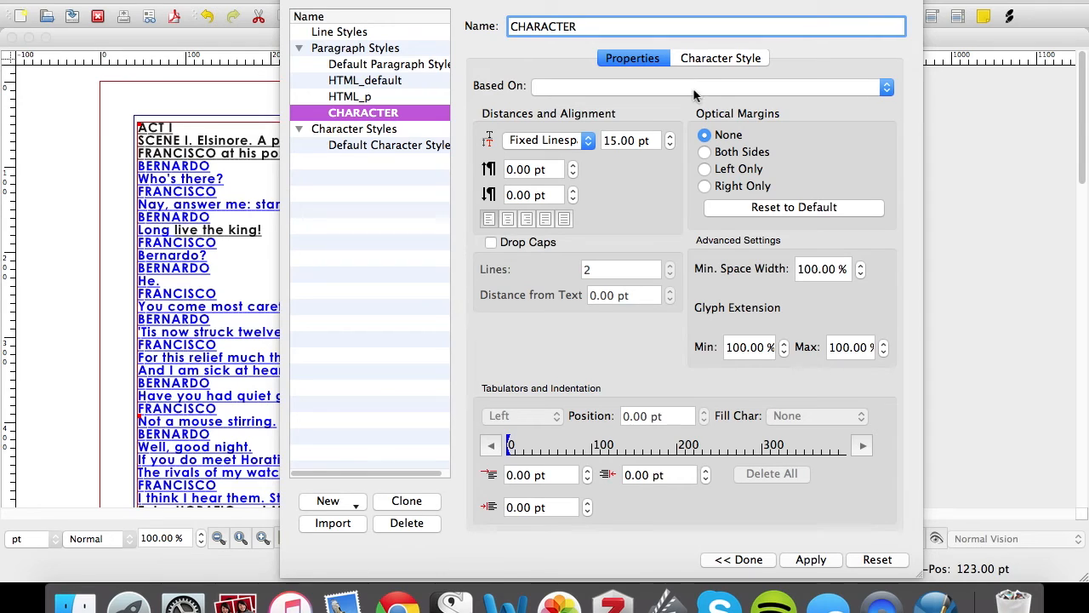
left_click(721, 58)
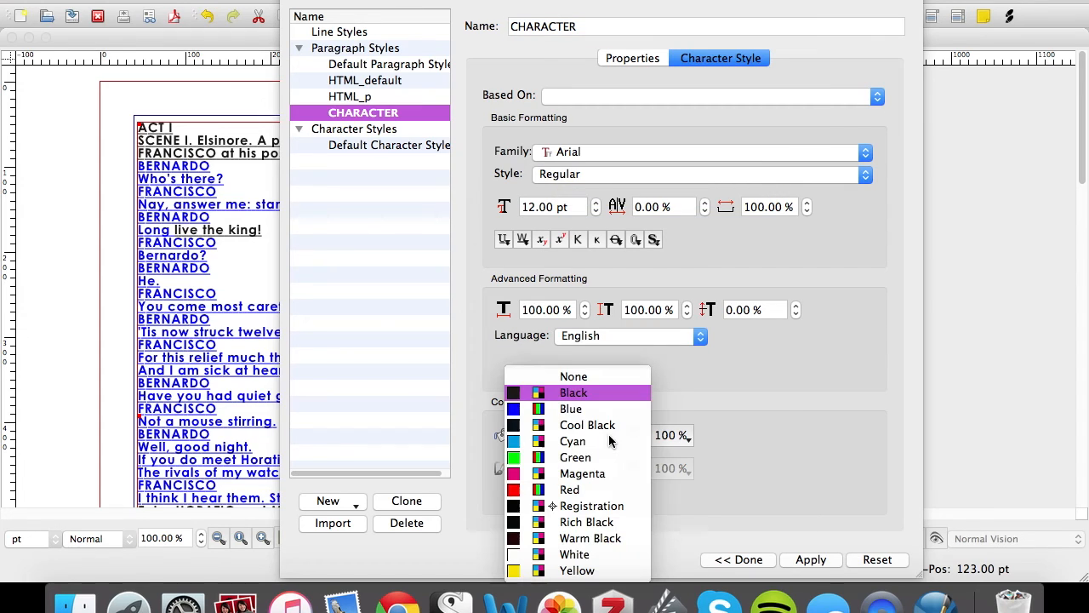
left_click(571, 408)
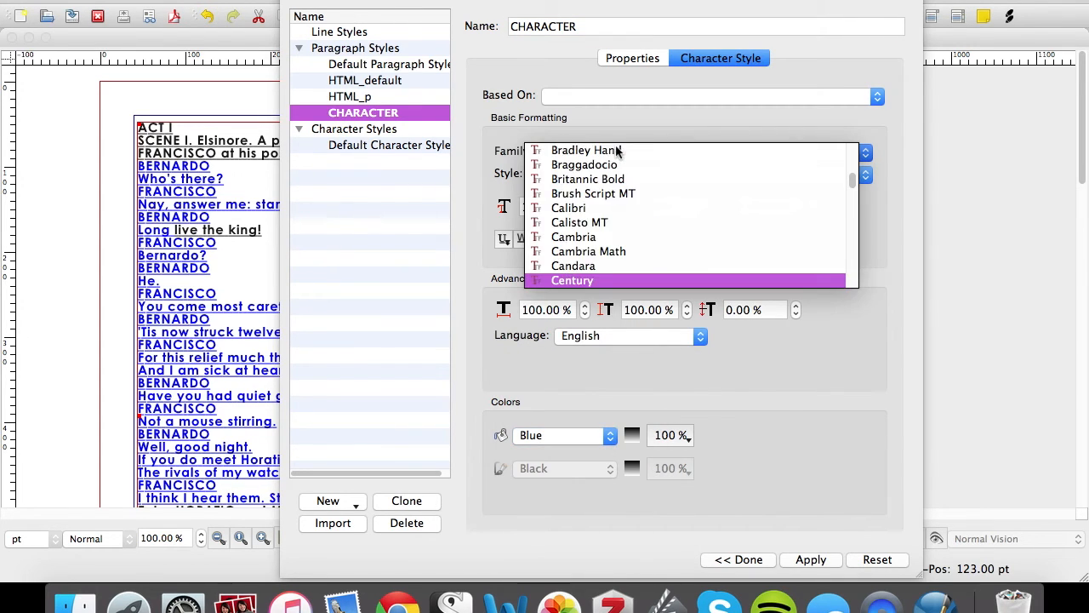
left_click(571, 280)
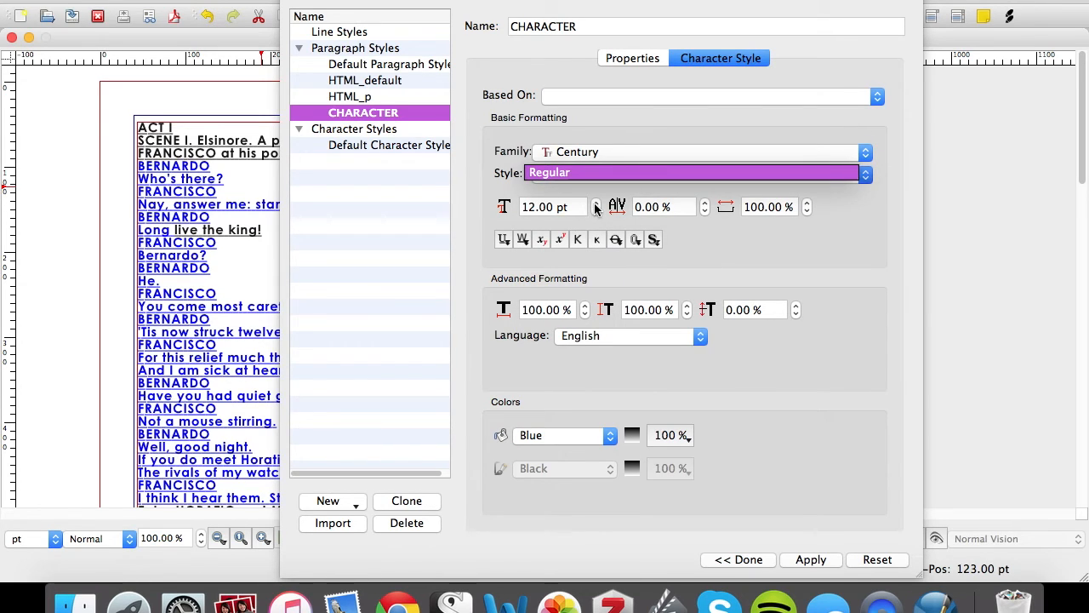
left_click(597, 202)
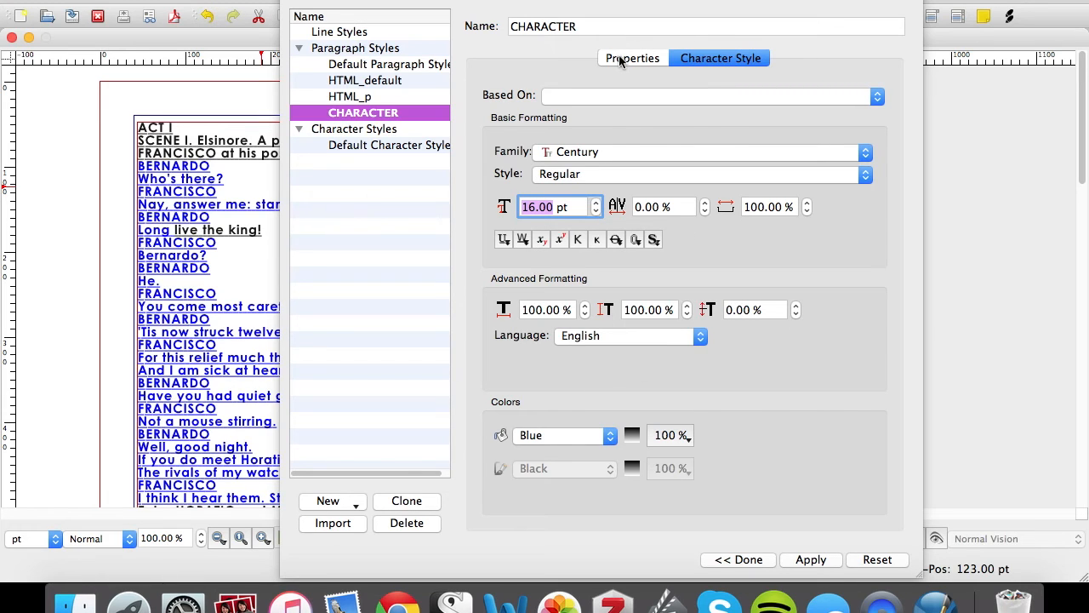
- Adjust CHARACTER's space-after, center its paragraphs, and apply the changes
left_click(632, 58)
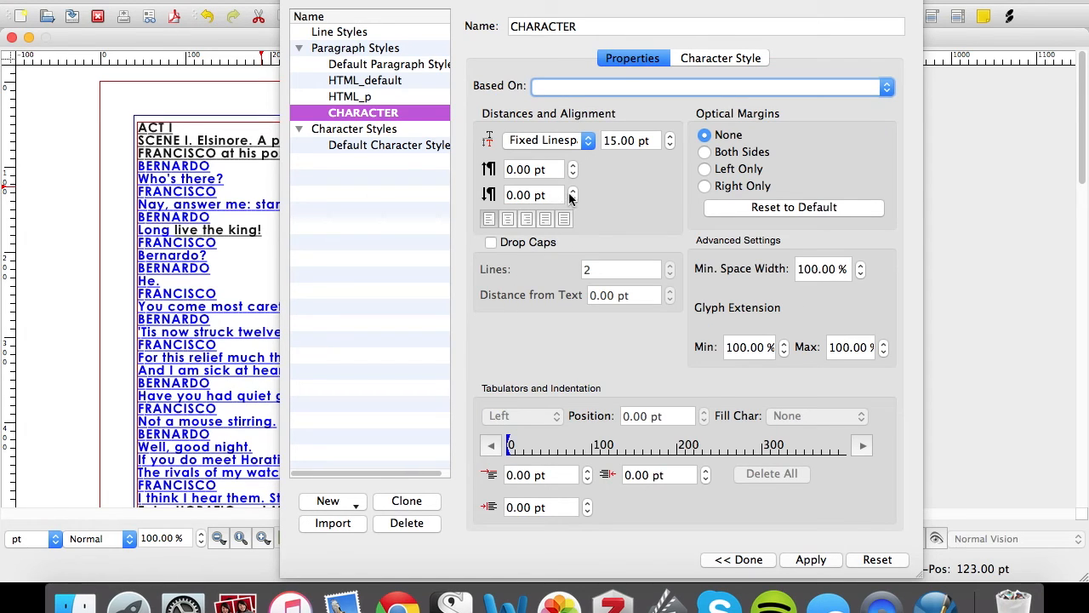
left_click(572, 191)
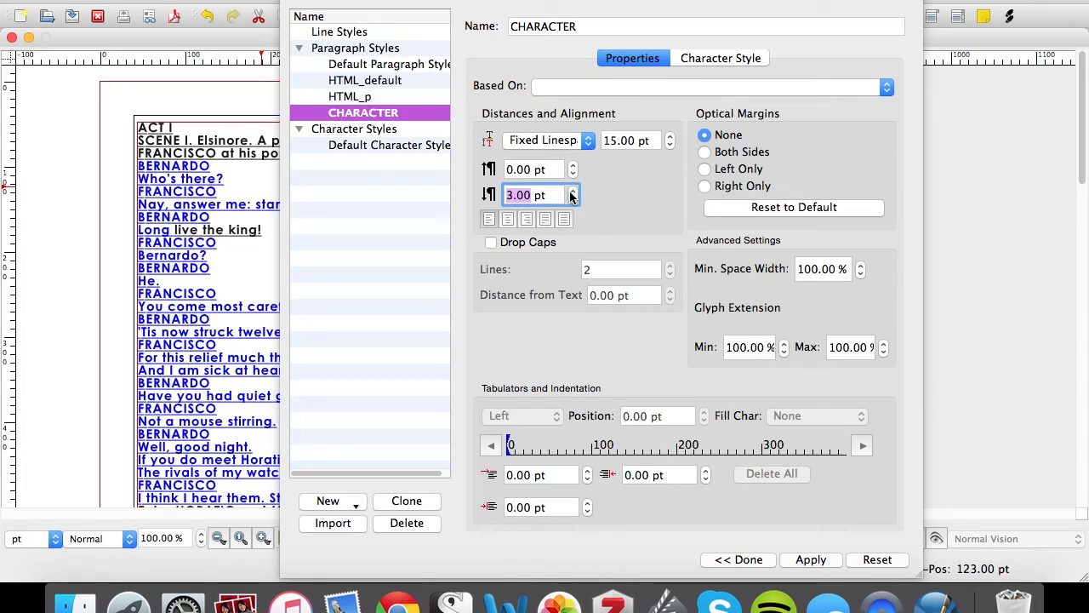
left_click(572, 191)
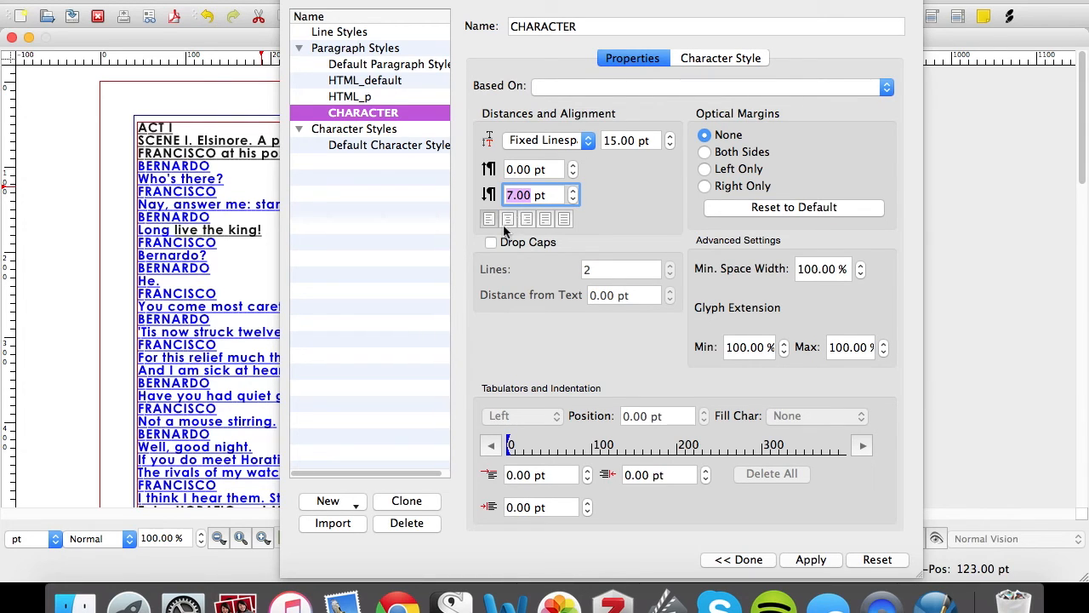
mouse_move(660, 349)
type("0")
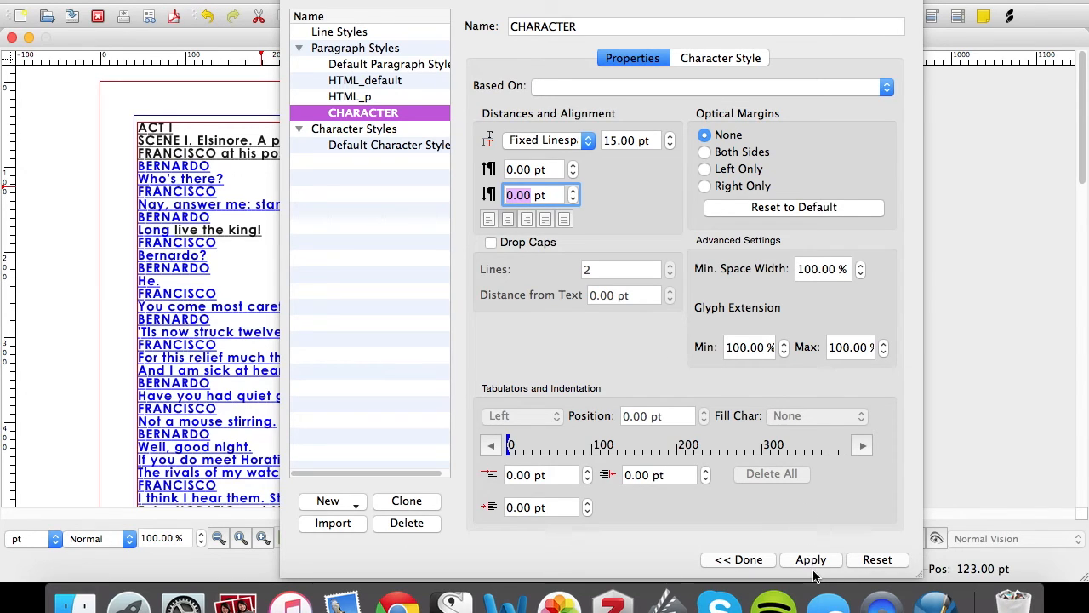
left_click(809, 559)
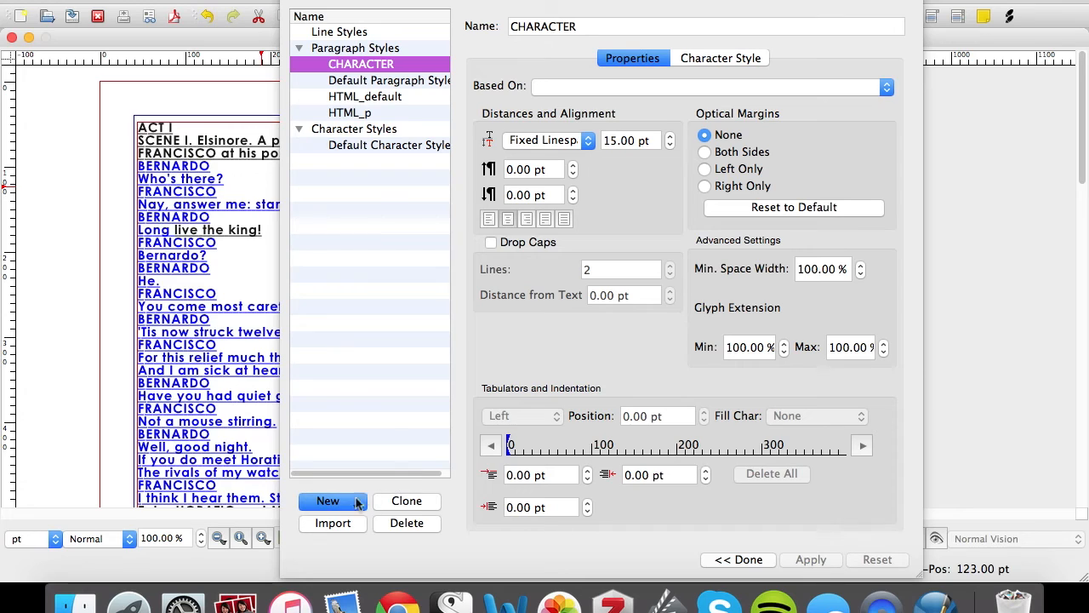
mouse_move(371, 538)
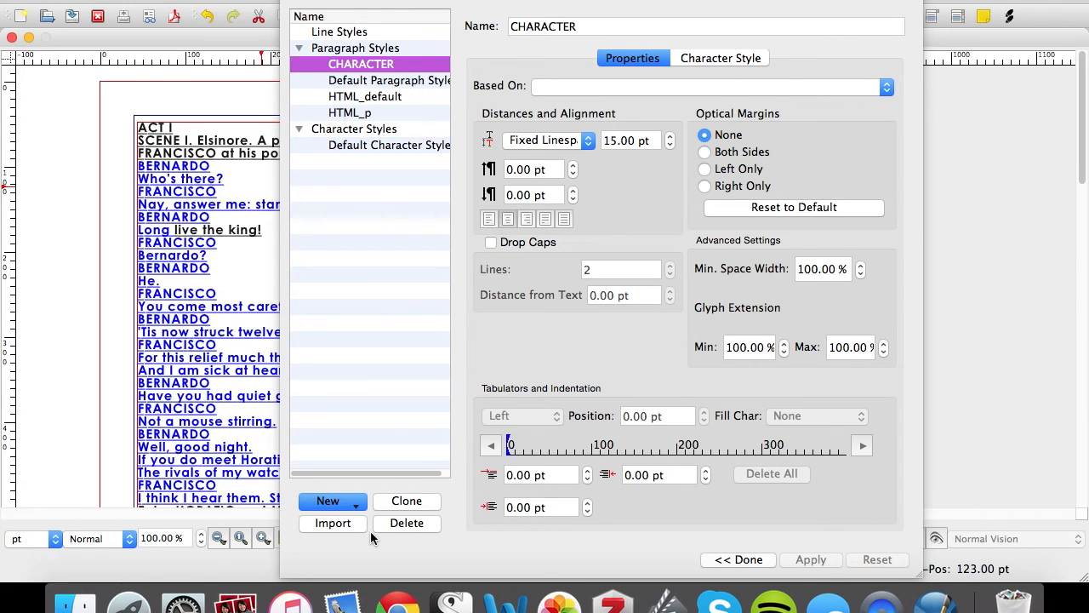
mouse_move(406, 523)
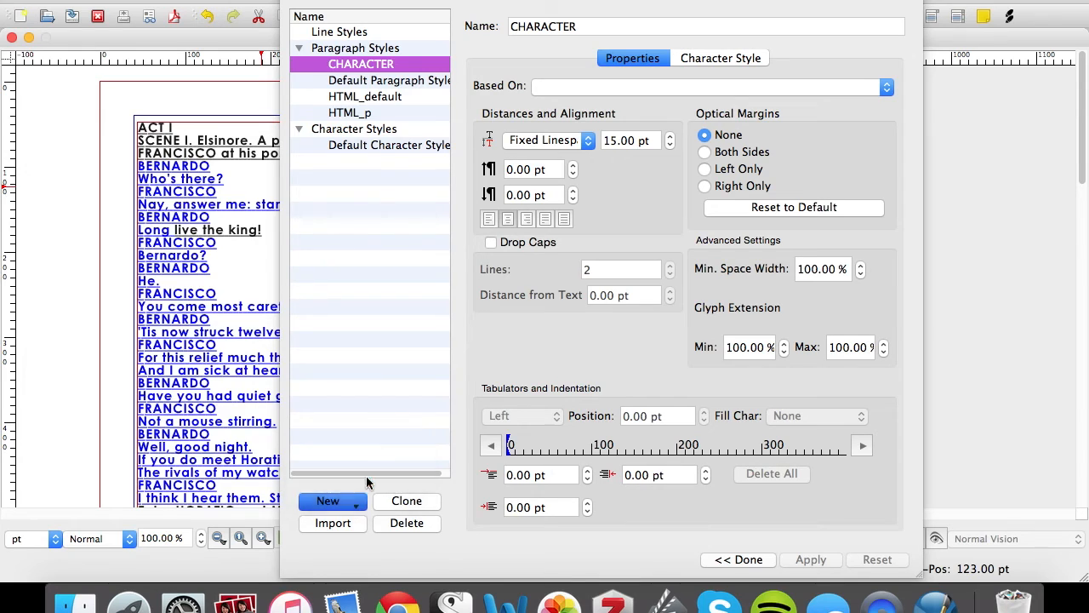
- Create the LINE paragraph style in red Century, apply it and close the style manager
left_click(328, 501)
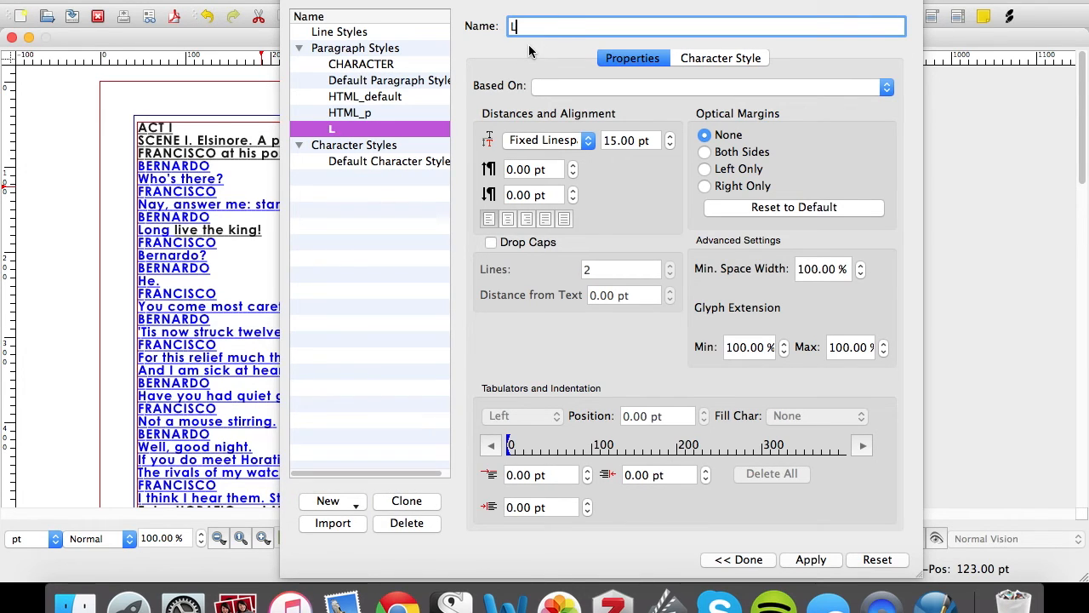
type("INE")
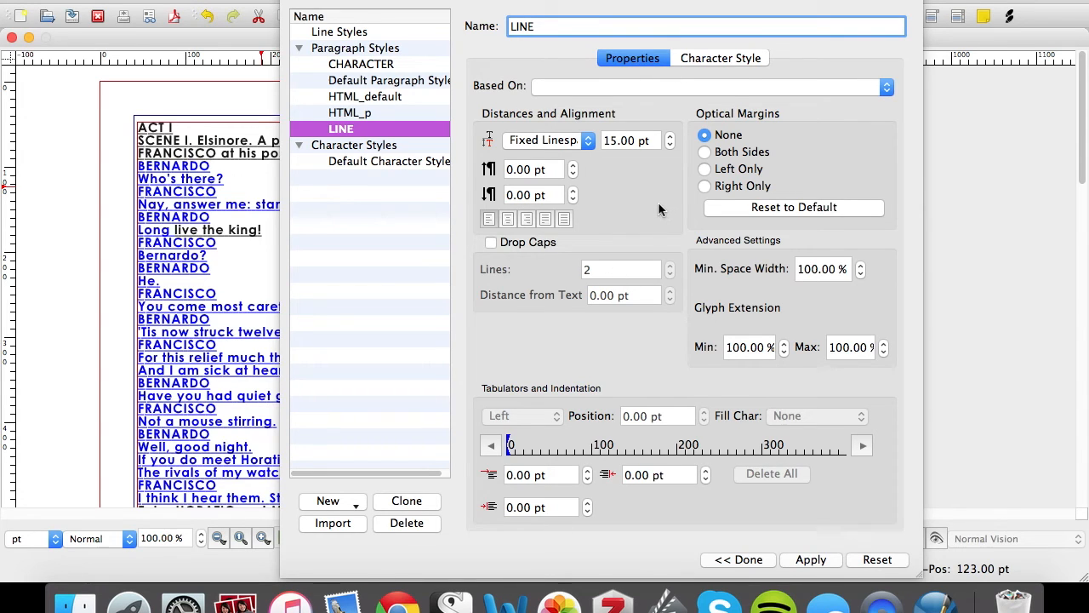
left_click(720, 58)
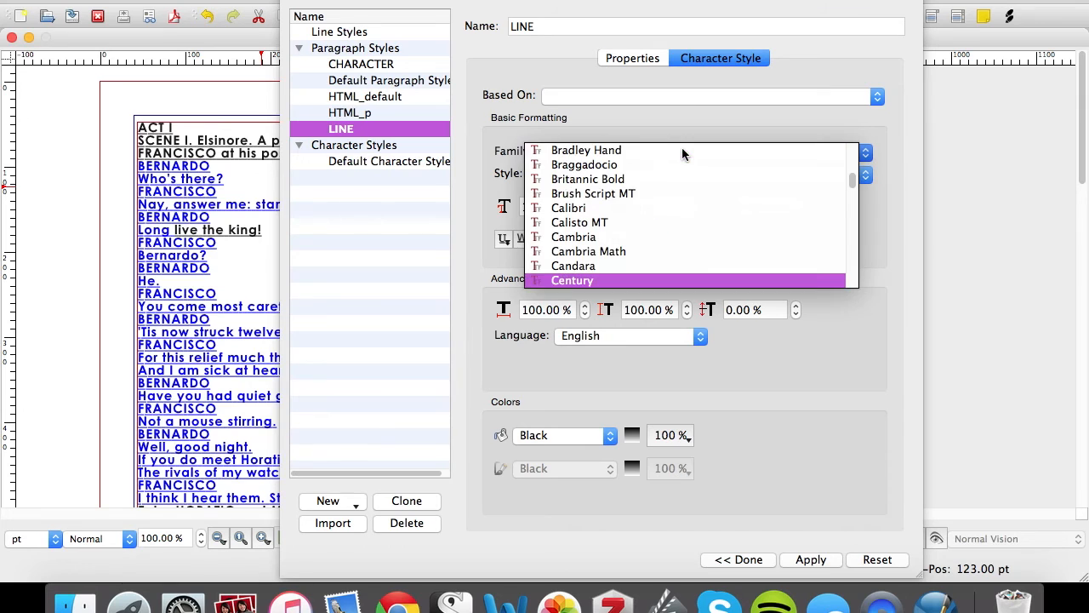
left_click(572, 280)
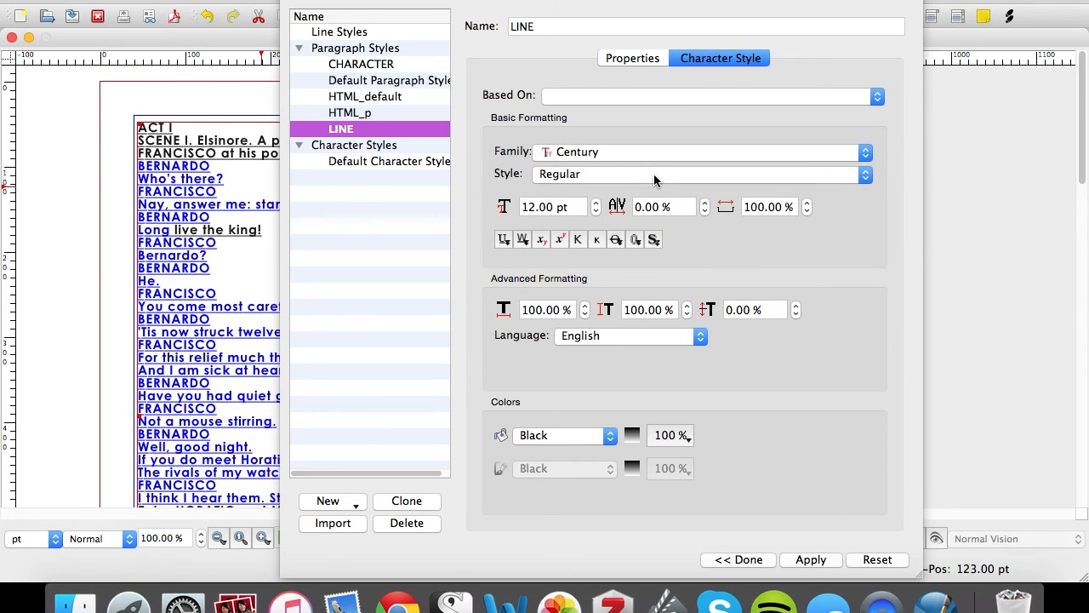
mouse_move(626, 458)
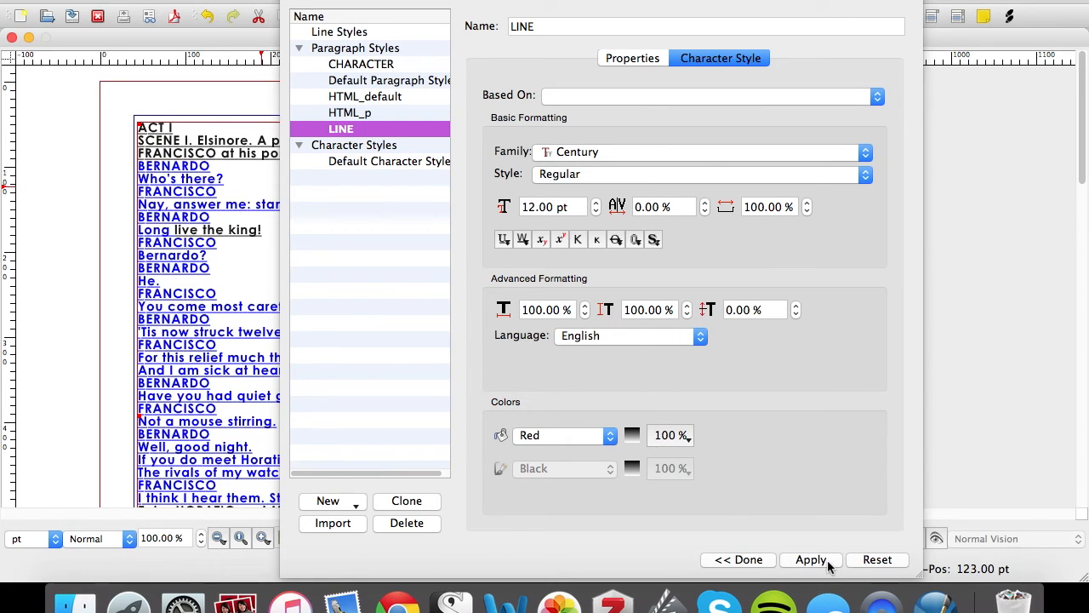
left_click(738, 559)
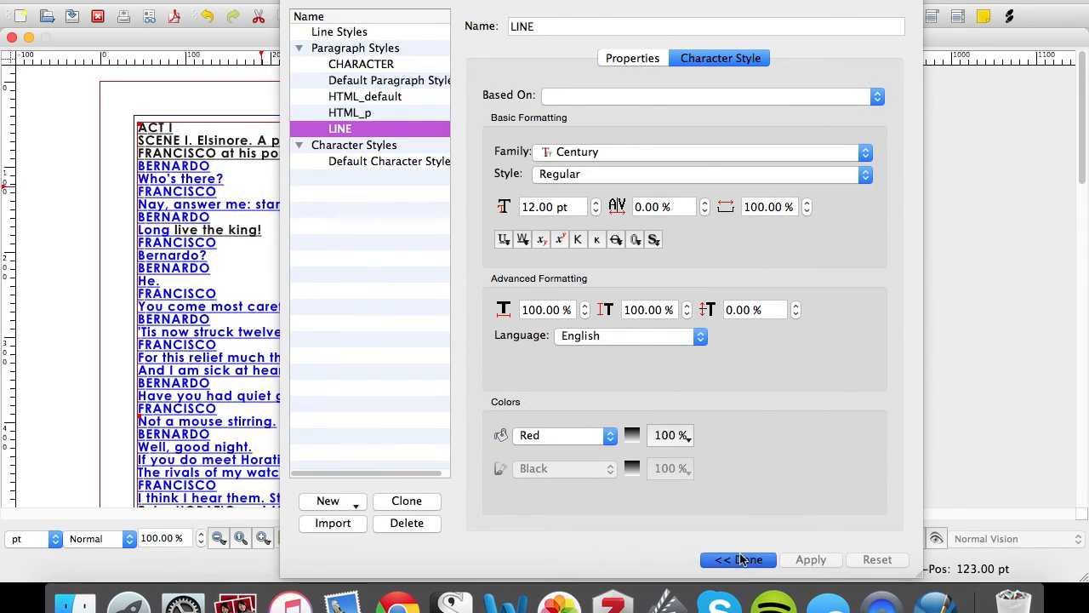
left_click(738, 559)
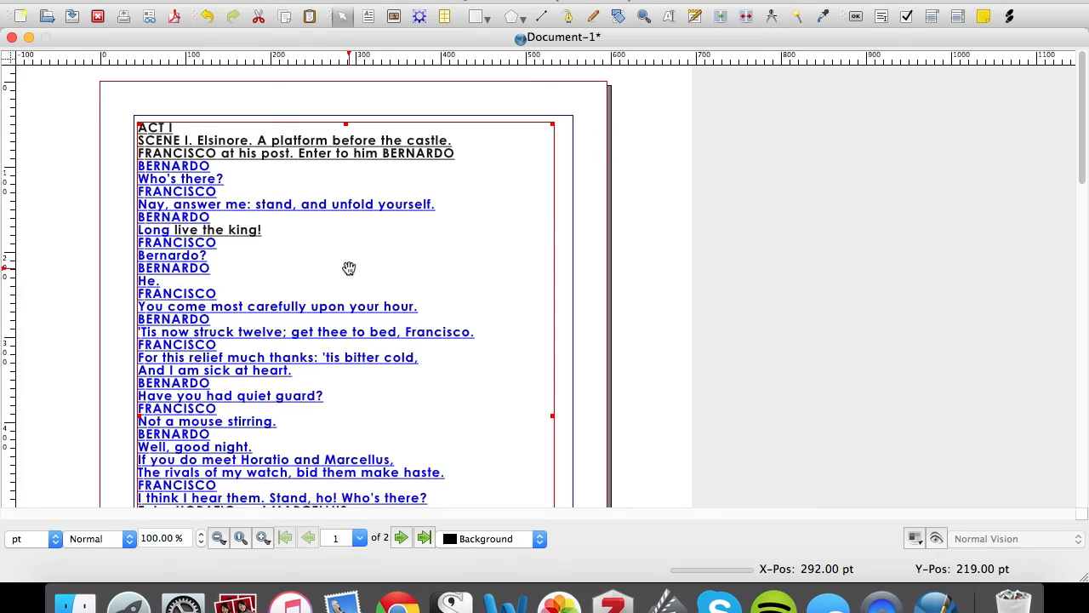
- Edit the script's text in Story Editor and style the first BERNARDO name as CHARACTER
right_click(349, 268)
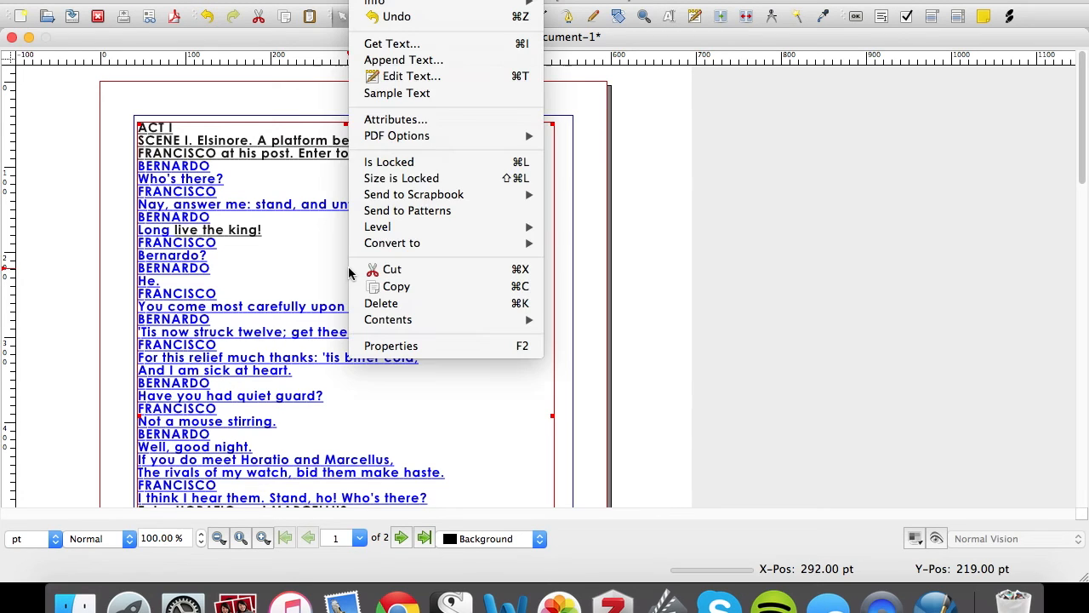
mouse_move(408, 76)
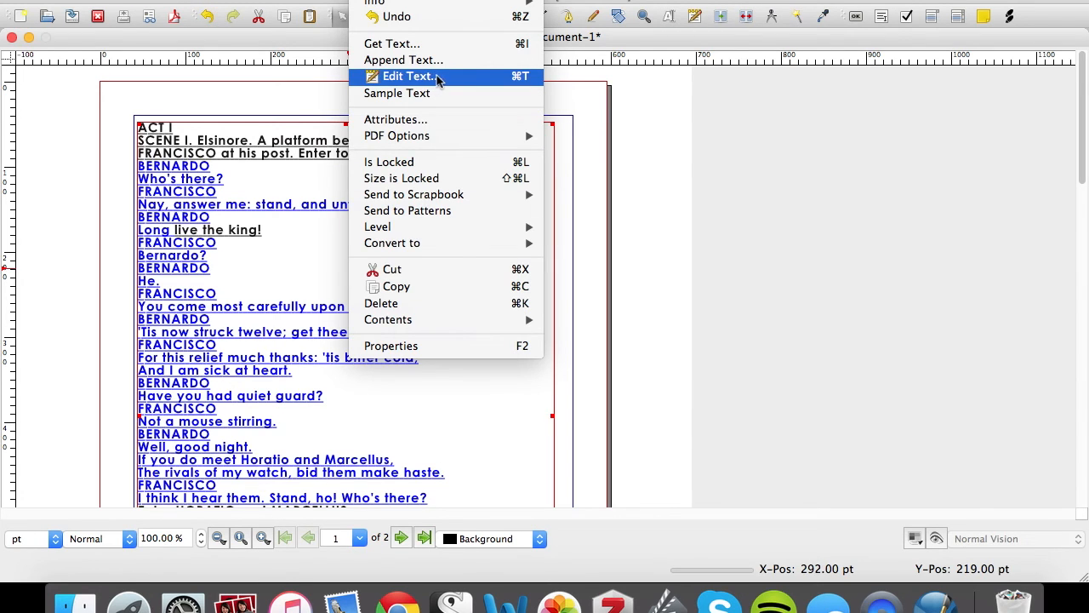
left_click(409, 76)
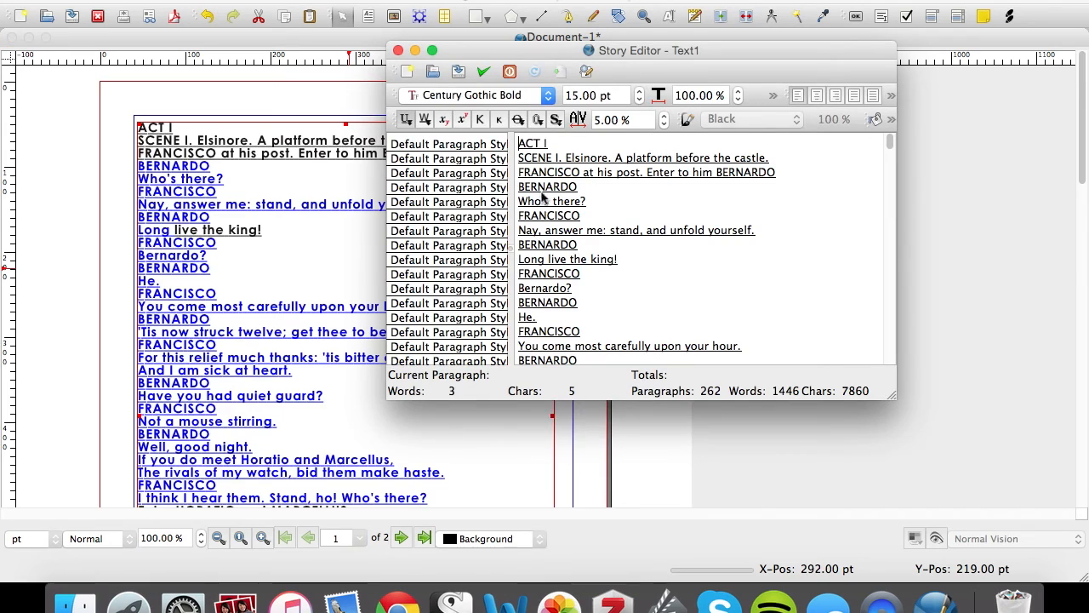
left_click(547, 186)
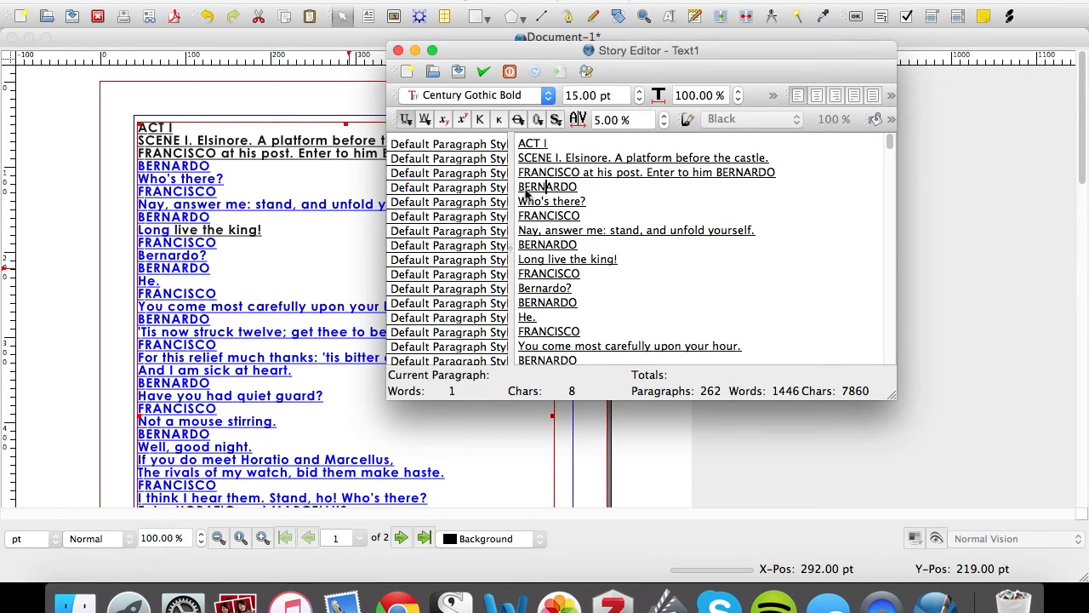
mouse_move(496, 204)
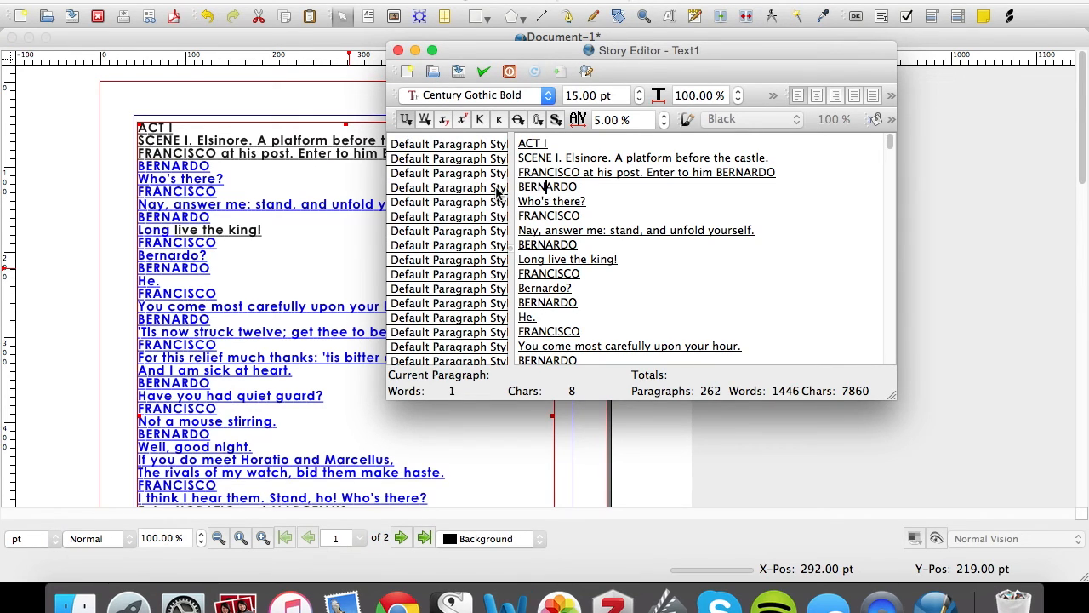
left_click(579, 202)
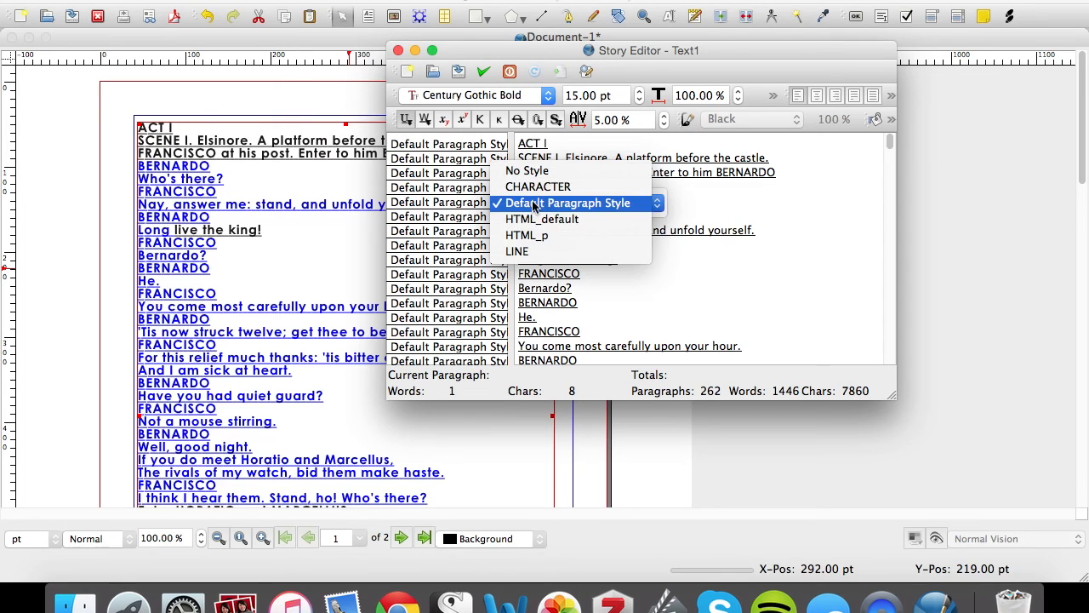
left_click(538, 186)
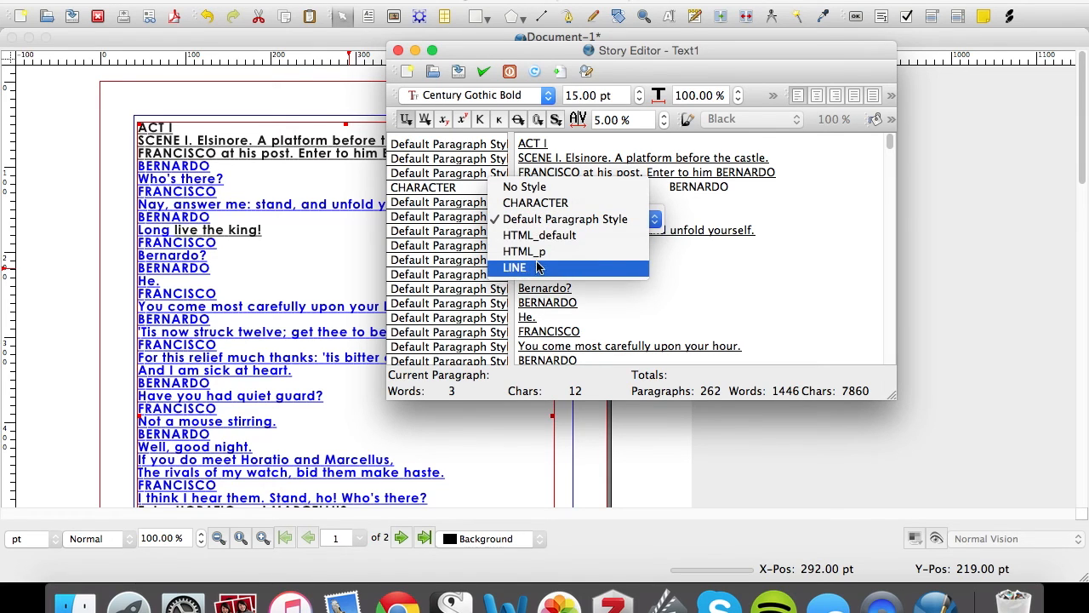
- Style 'Who's there?' and 'Bernardo?' as LINE and the remaining FRANCISCO and BERNARDO names as CHARACTER
left_click(514, 267)
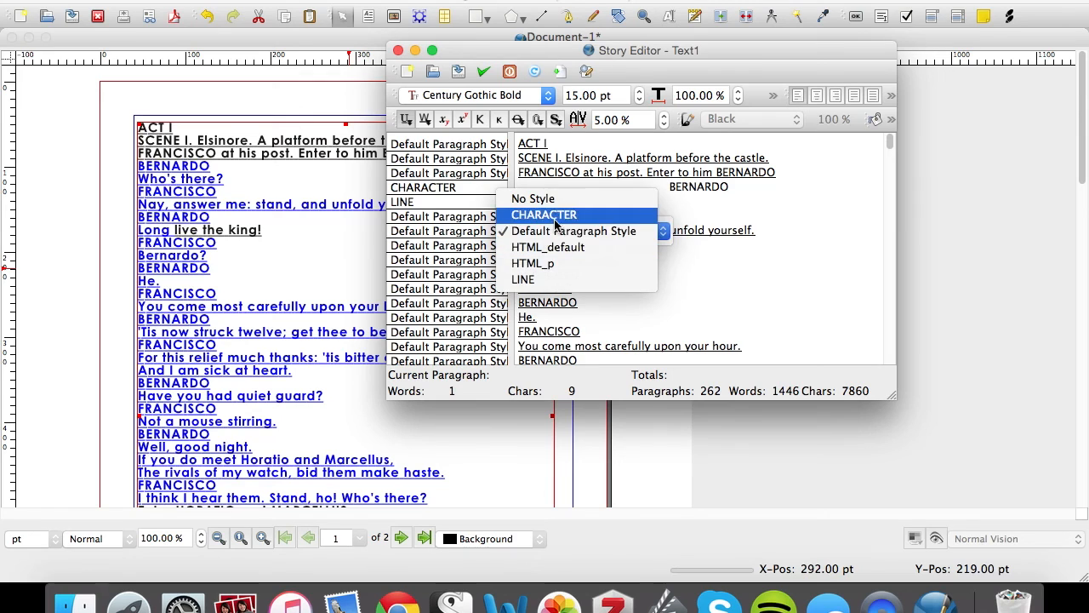
left_click(544, 214)
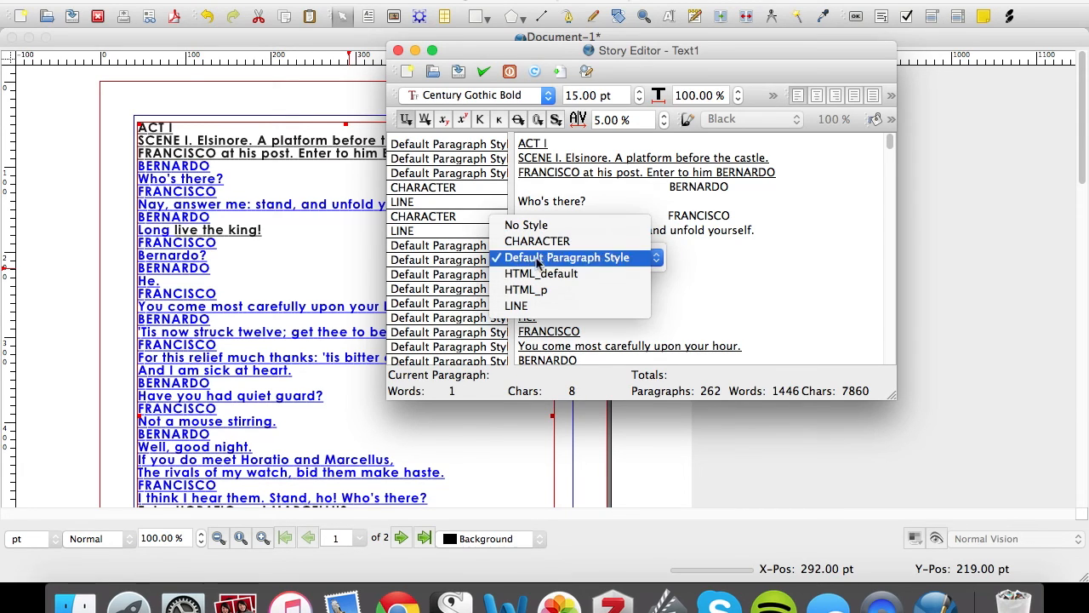
left_click(566, 257)
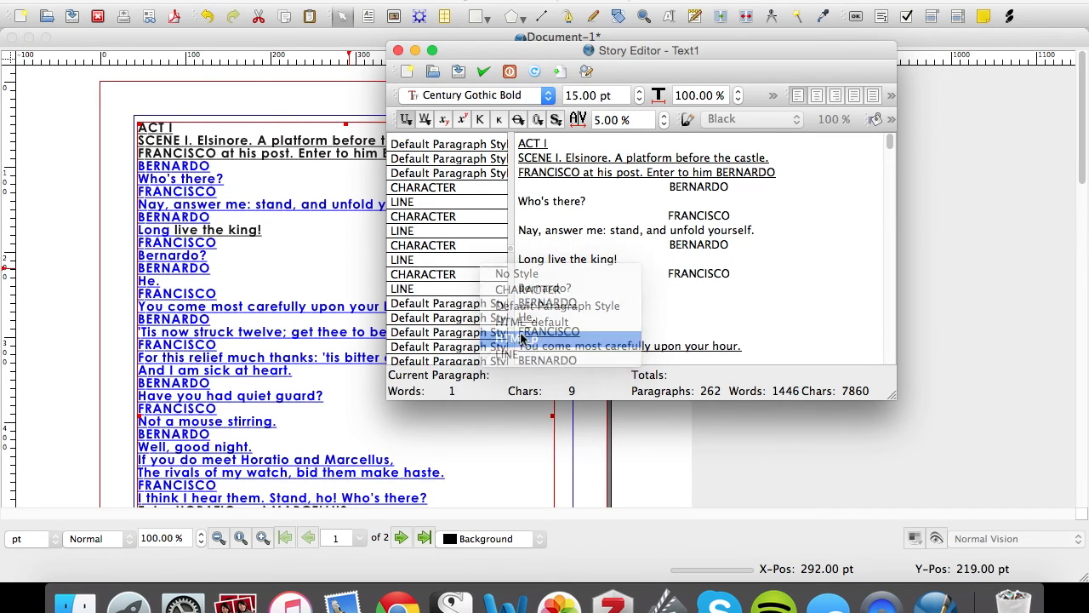
left_click(581, 317)
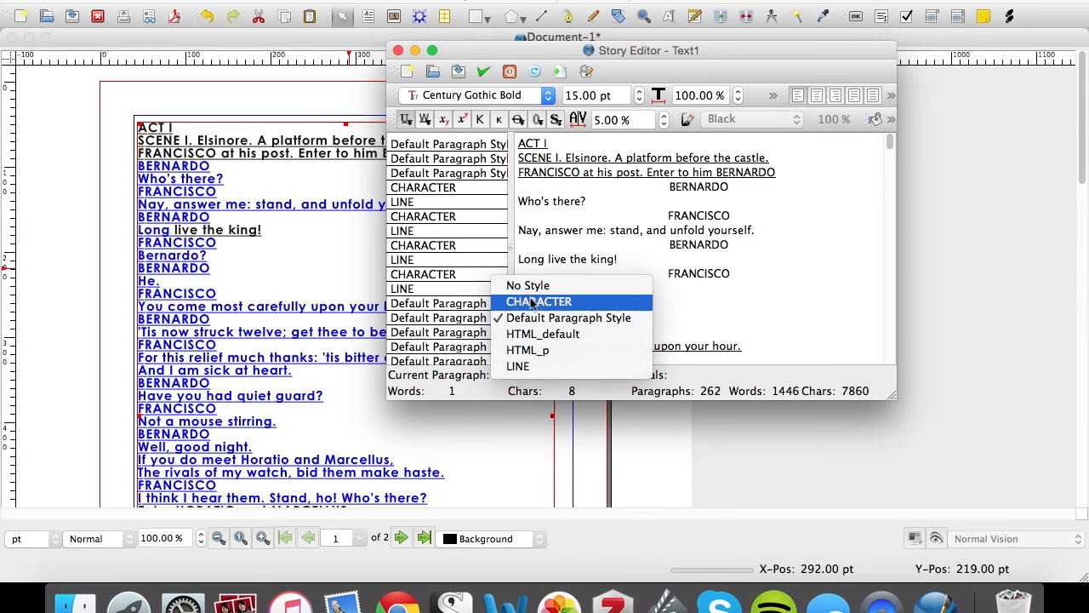
left_click(539, 301)
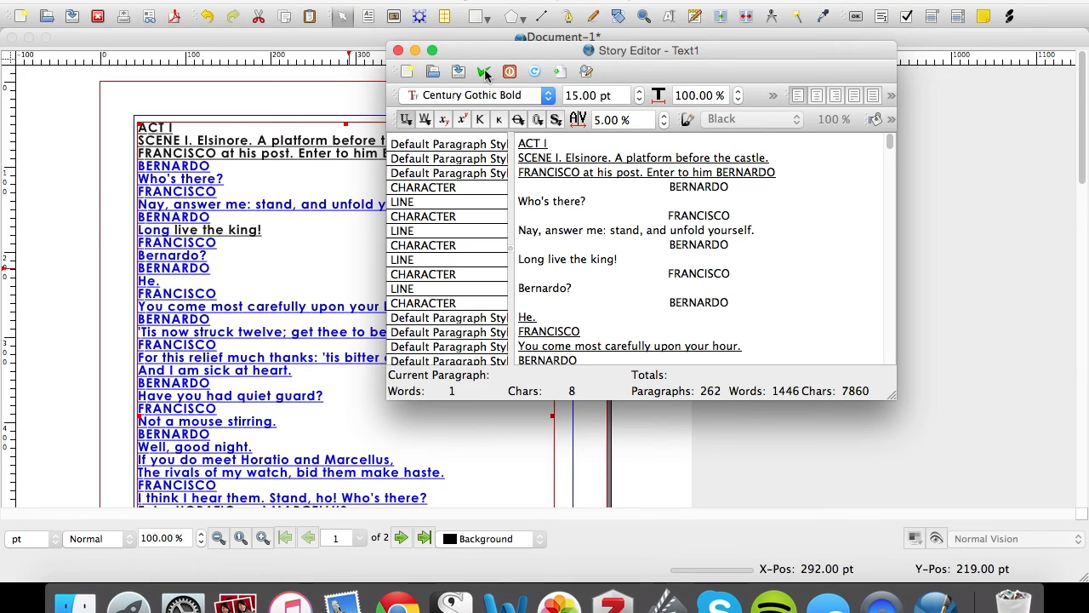
- Commit the Story Editor changes so names show centered in blue Century and lines in small red
left_click(400, 49)
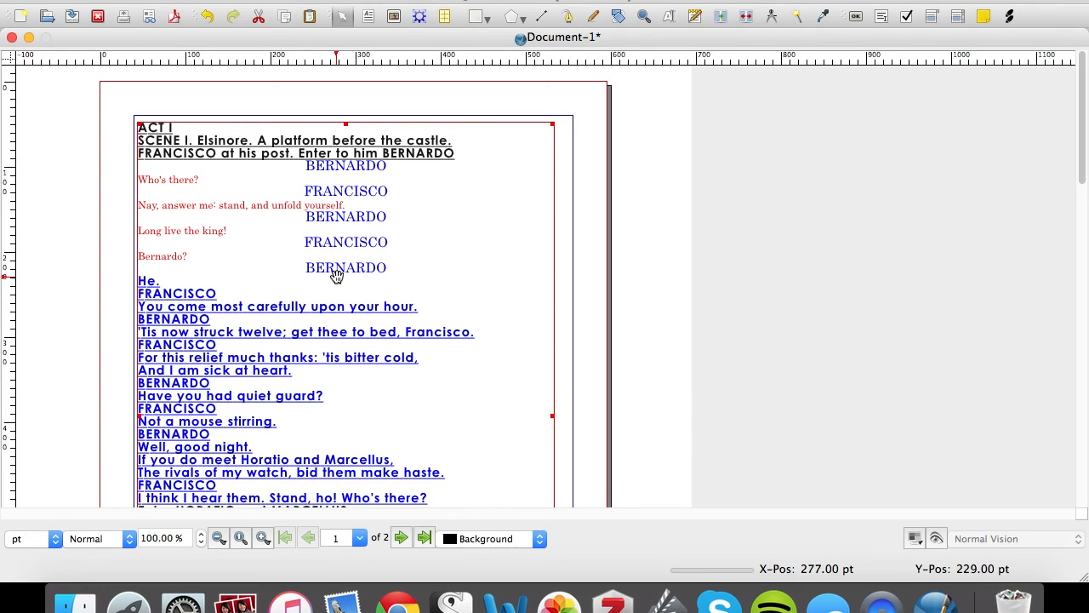
mouse_move(404, 293)
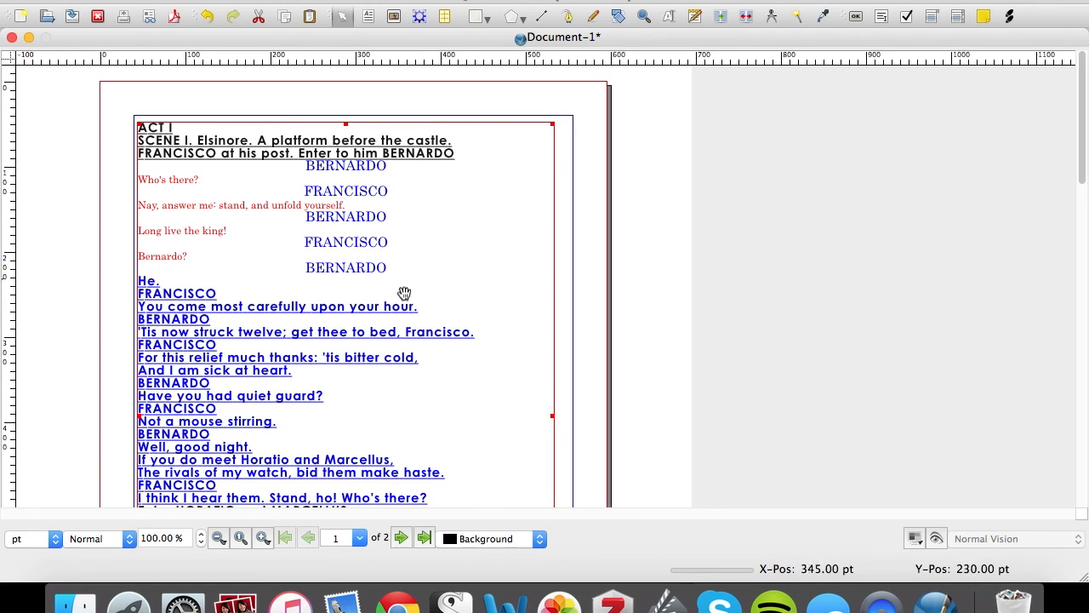
mouse_move(462, 369)
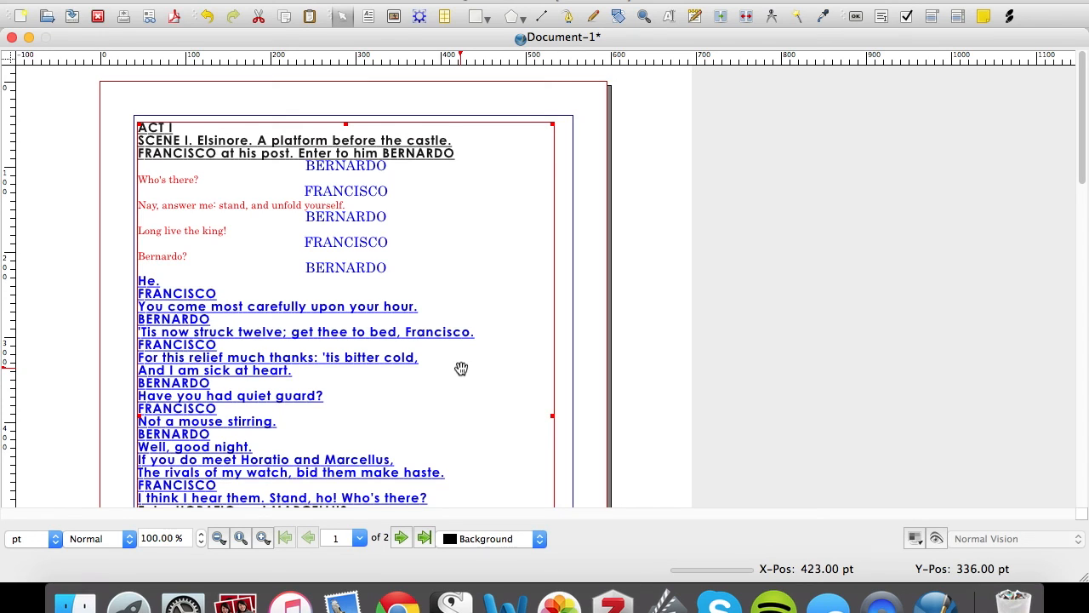
mouse_move(479, 493)
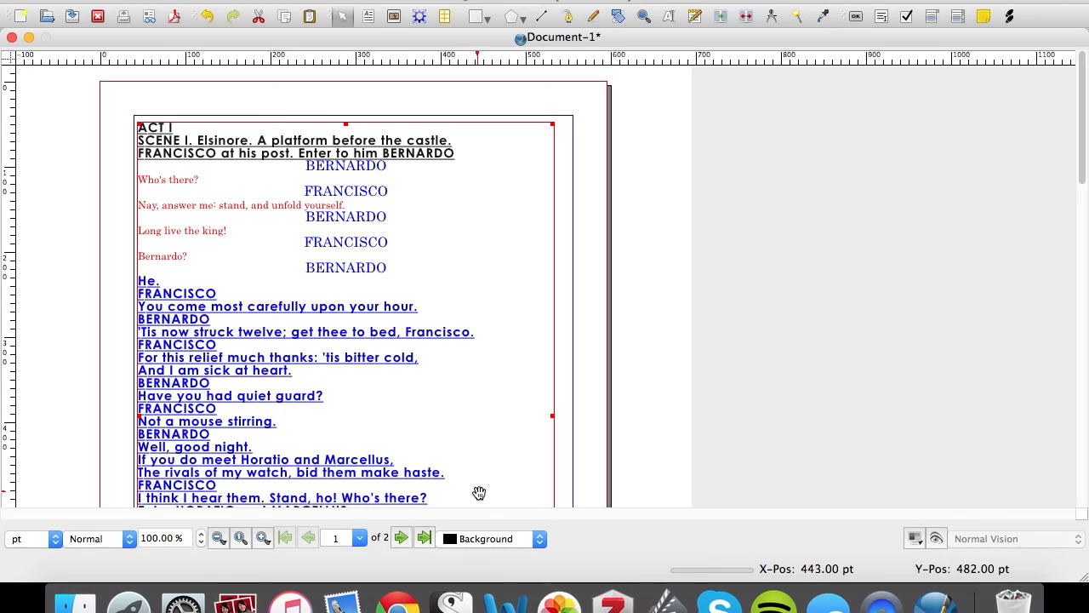